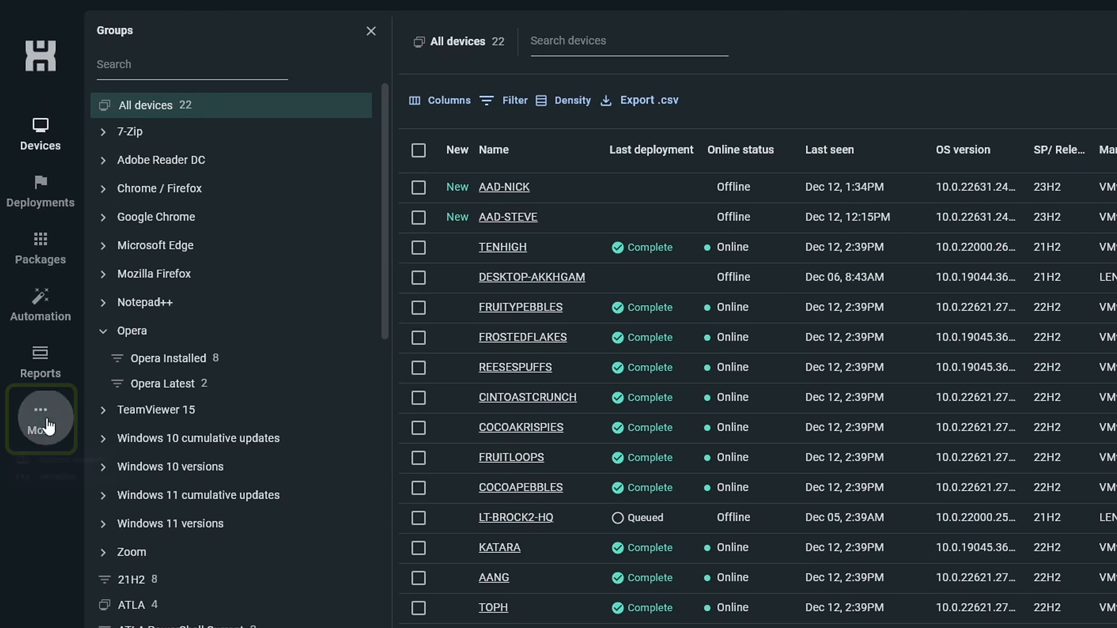
Show the custom scanners list, searching for 'Regis' and clearing the search again.
left_click(40, 415)
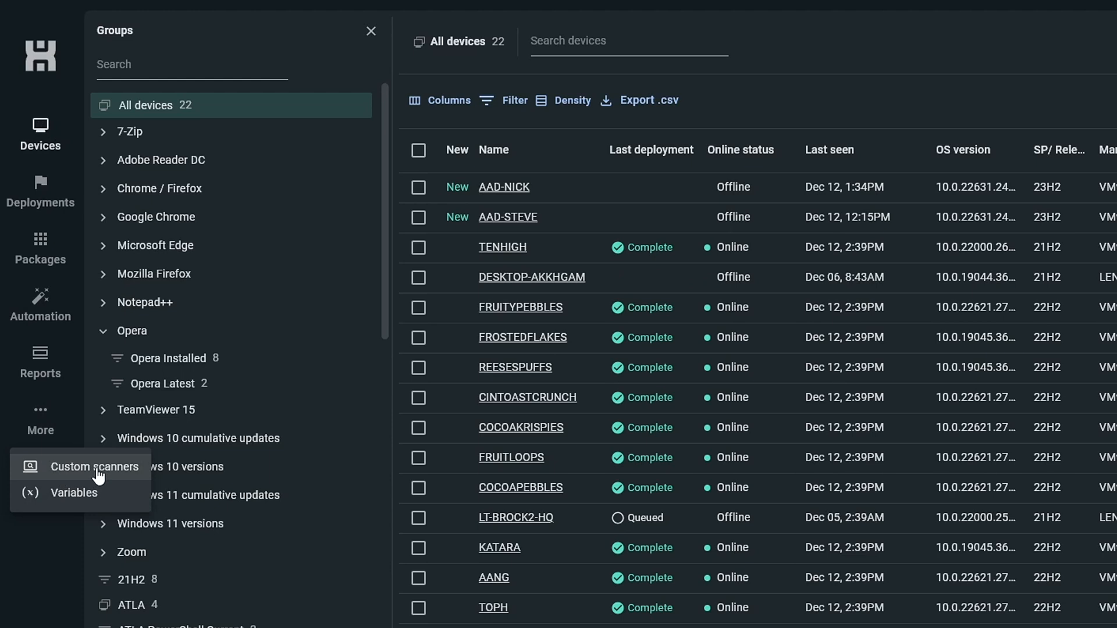
left_click(93, 468)
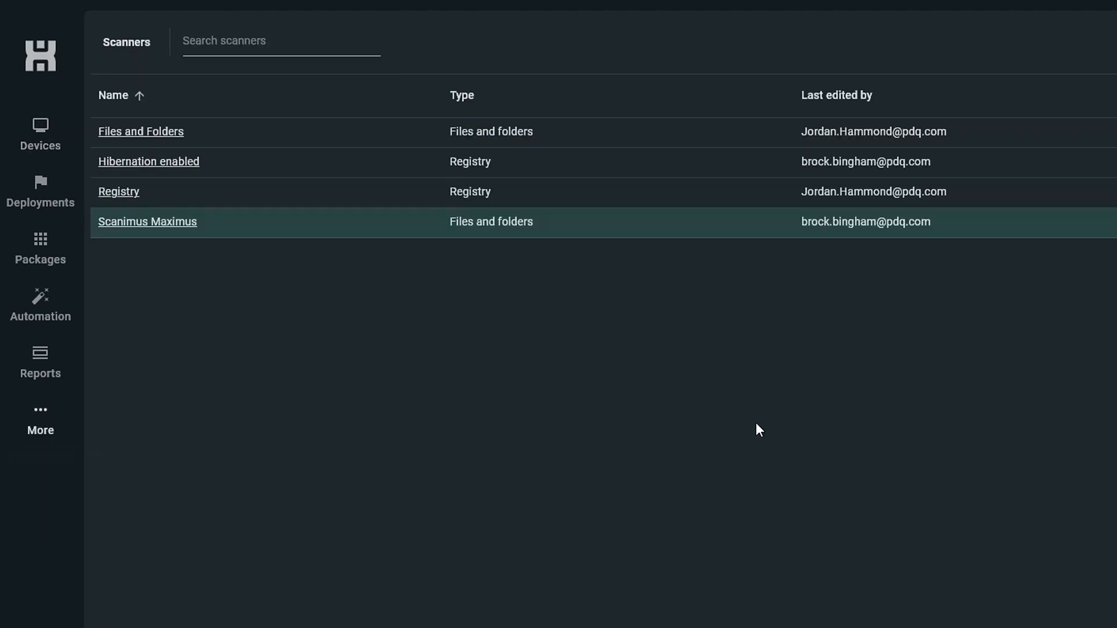
mouse_move(488, 228)
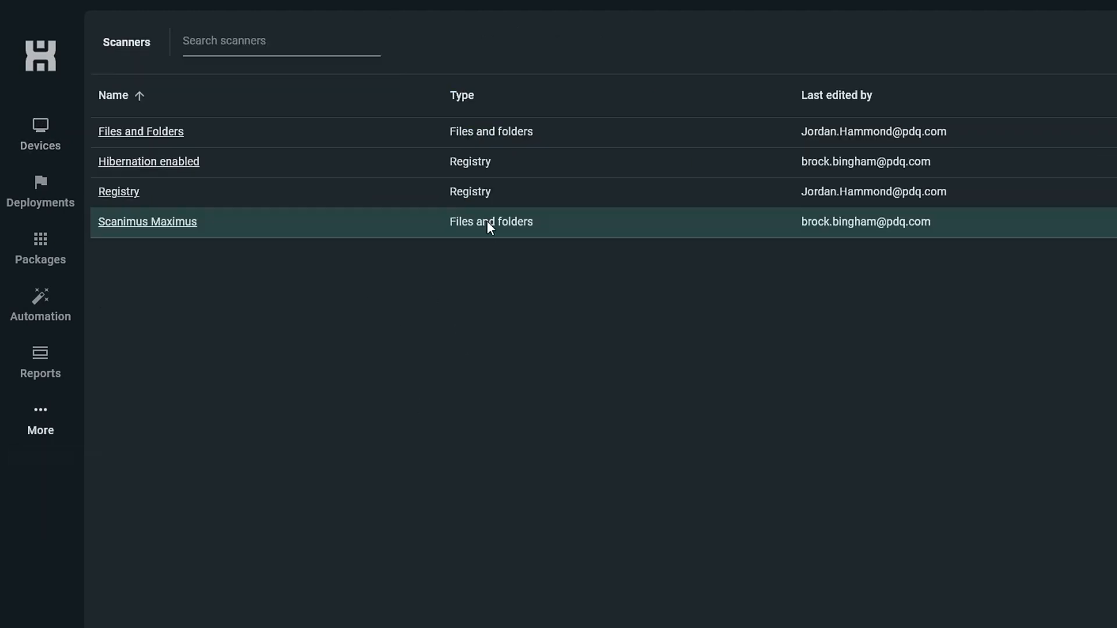
mouse_move(400, 88)
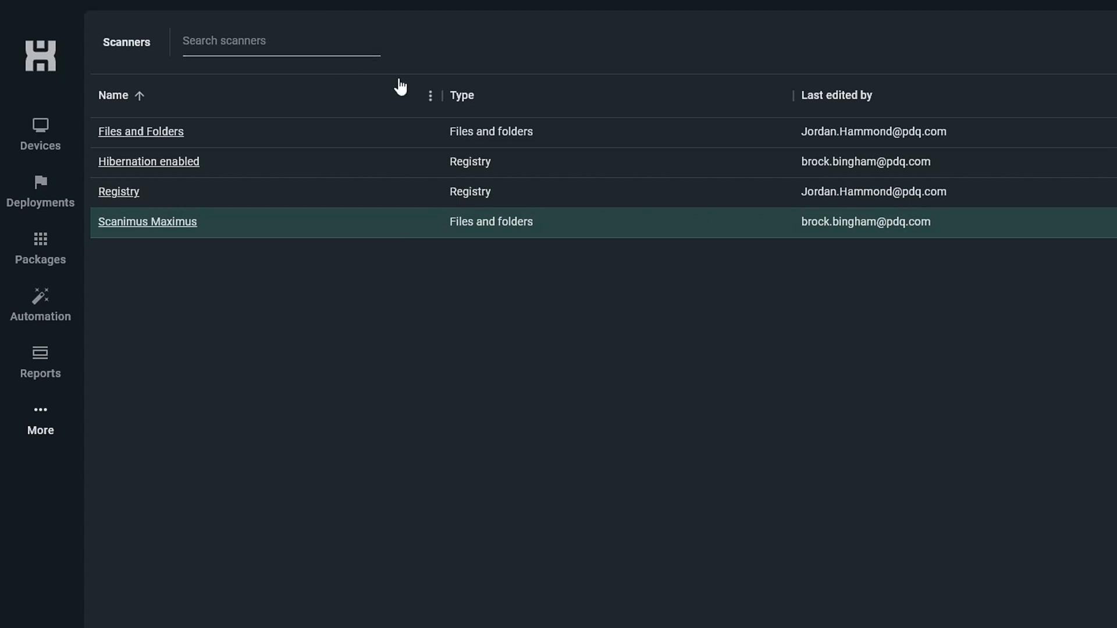
mouse_move(336, 211)
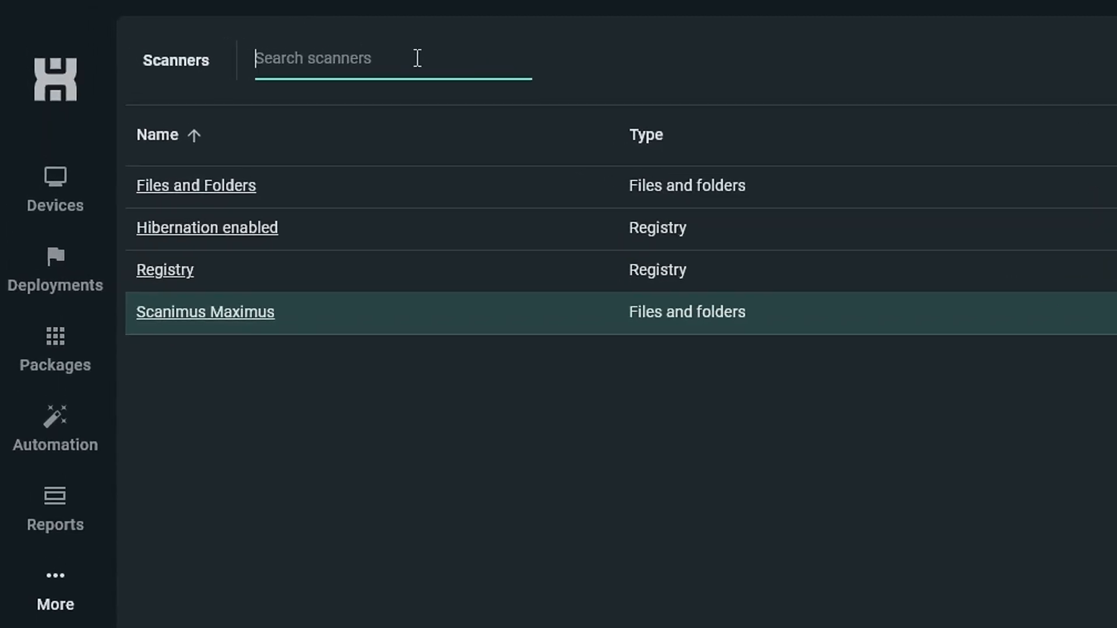
type("Regi")
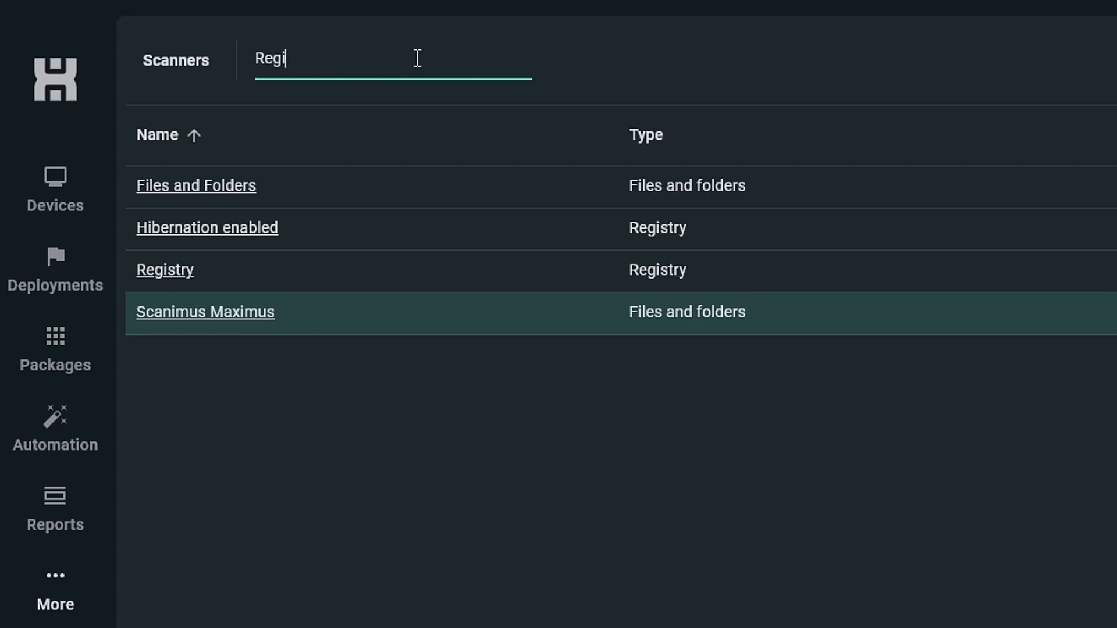
type("s")
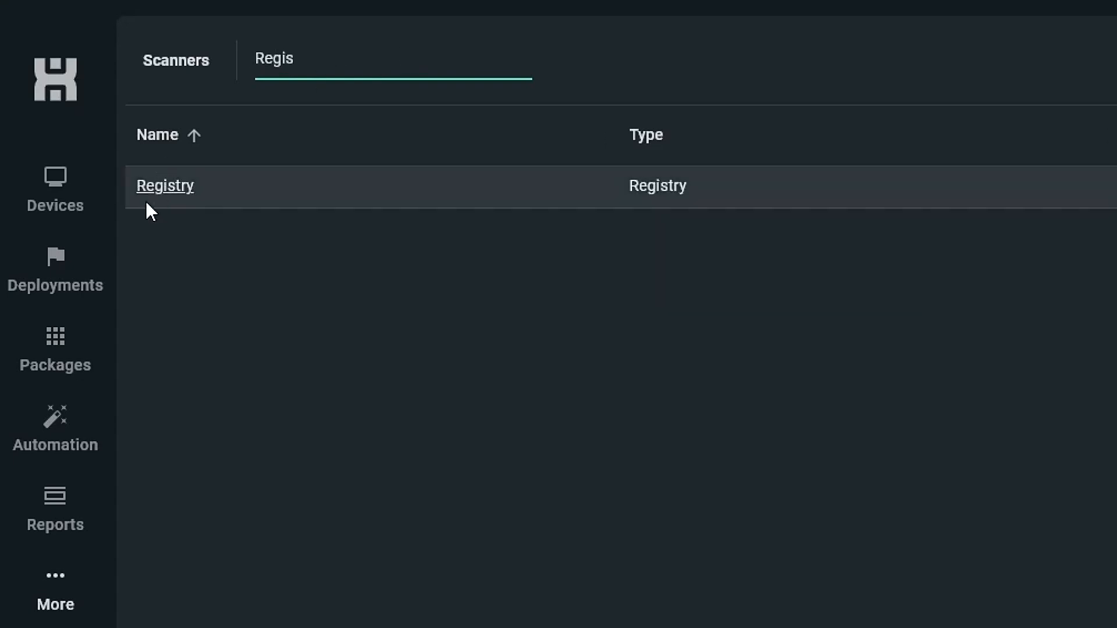
double_click(273, 58)
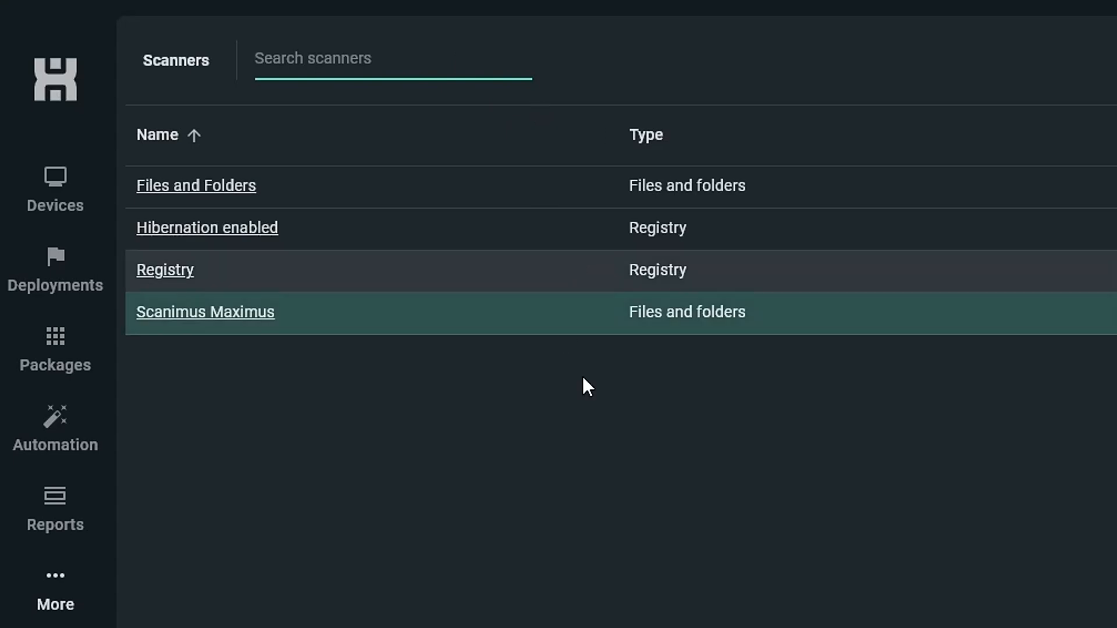
mouse_move(568, 323)
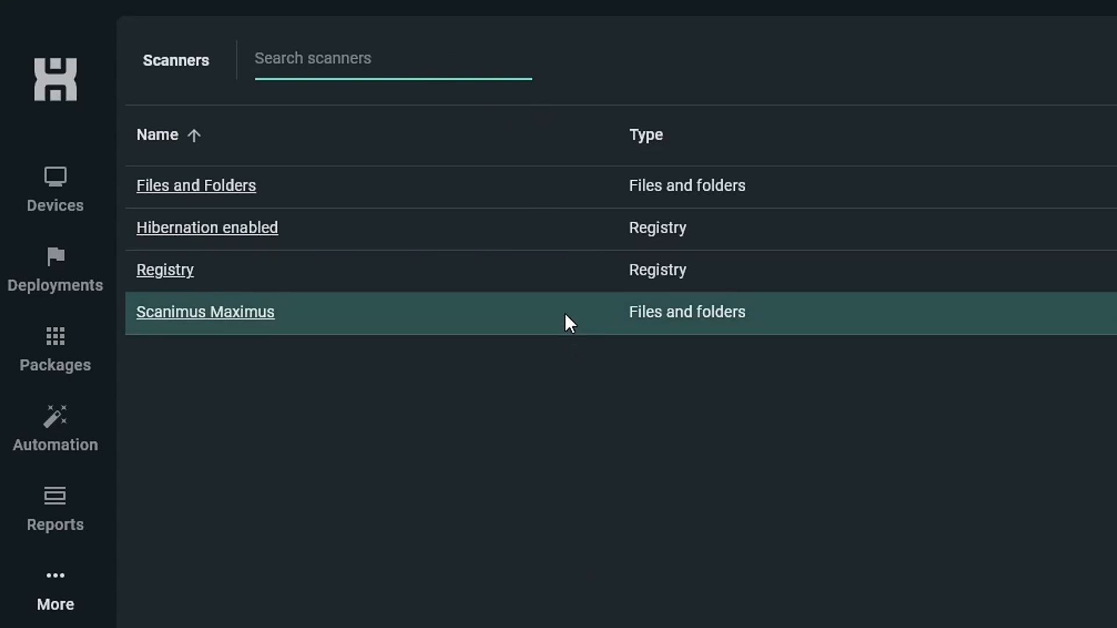
mouse_move(427, 228)
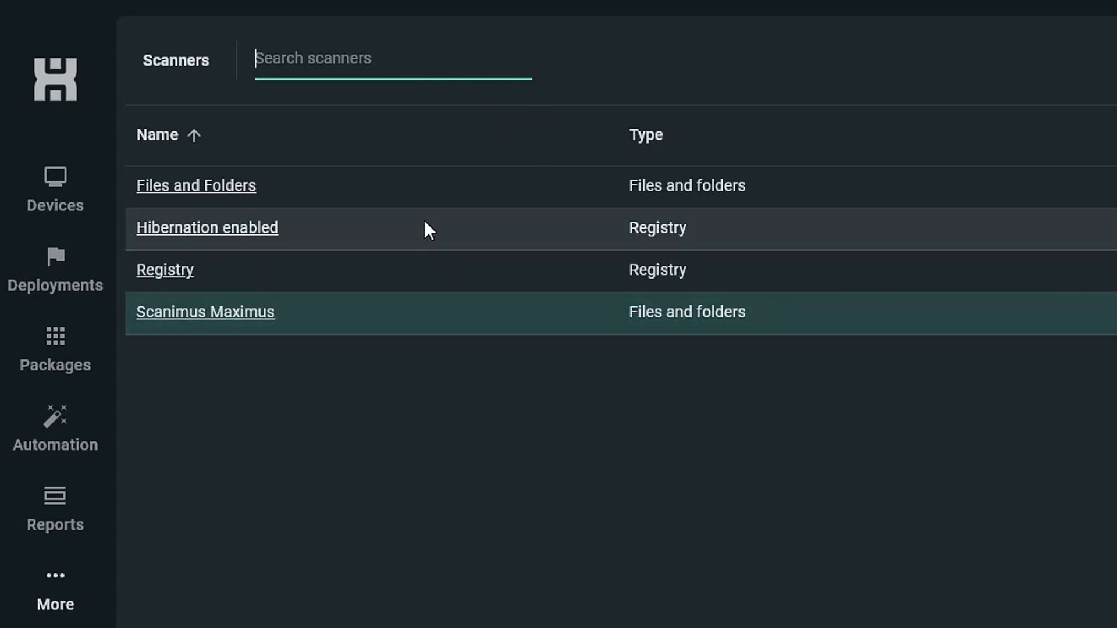
type("brock")
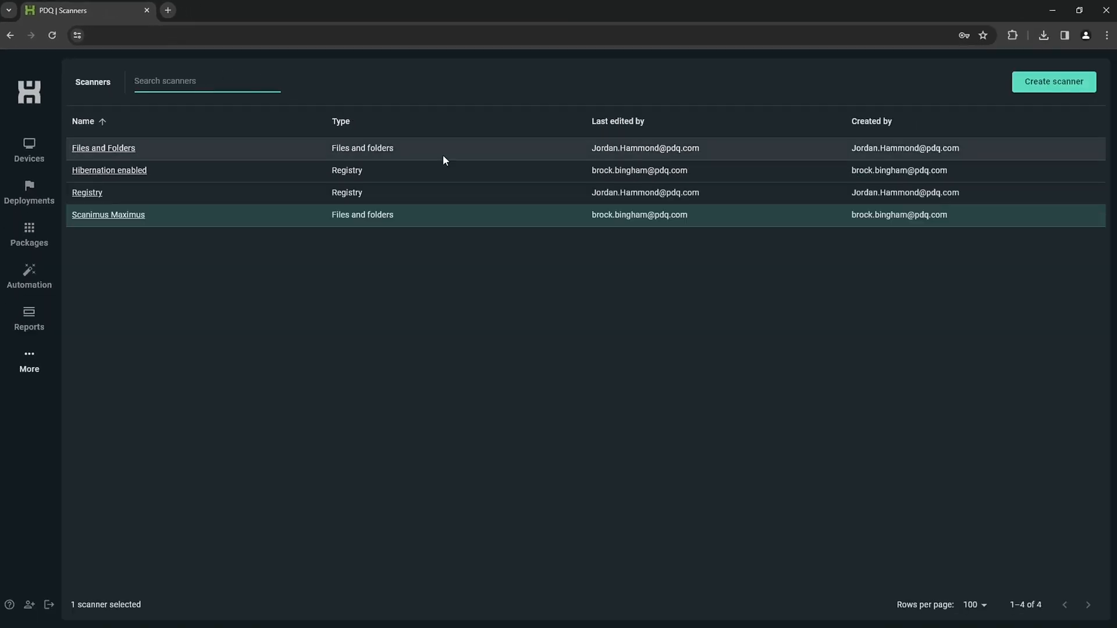
Create a new scanner named 'Hax' of type Files and folders.
left_click(1054, 81)
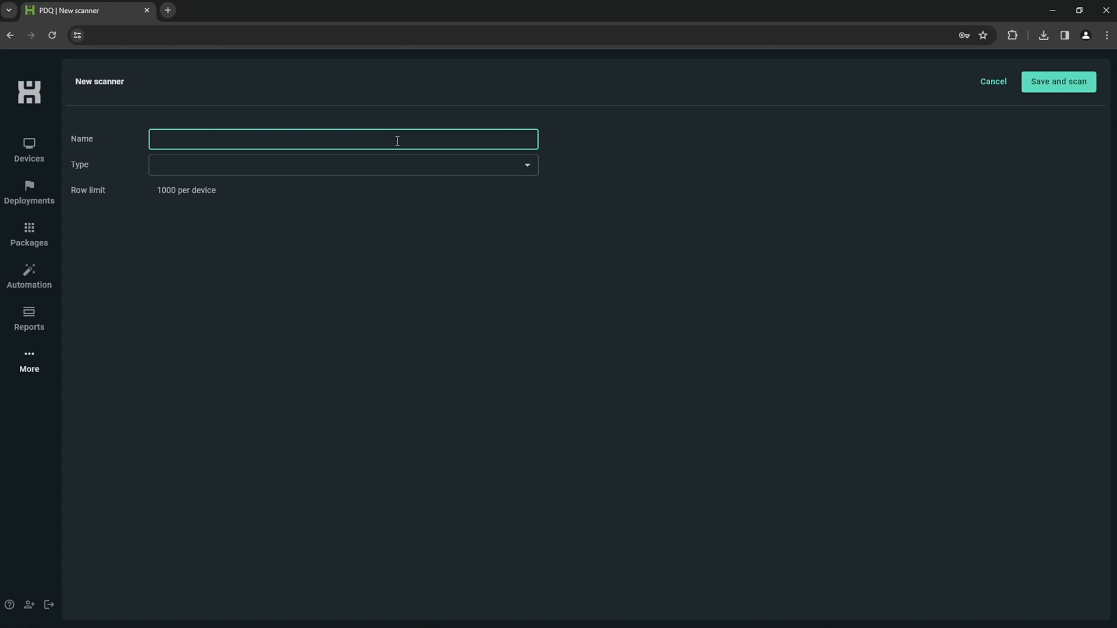
type("Hax")
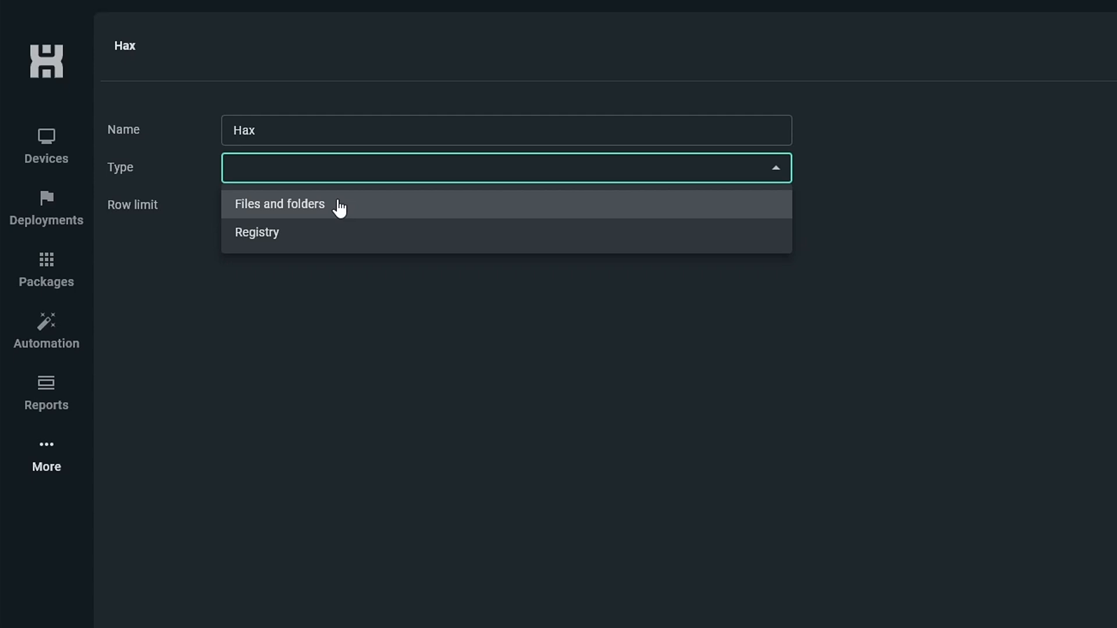
left_click(279, 203)
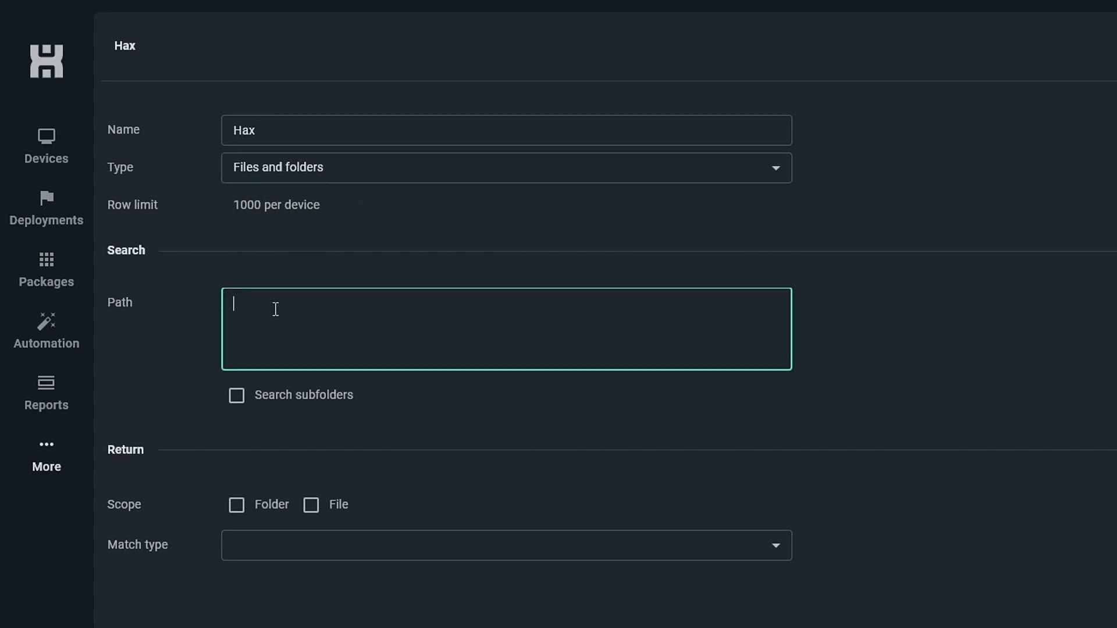
mouse_move(570, 302)
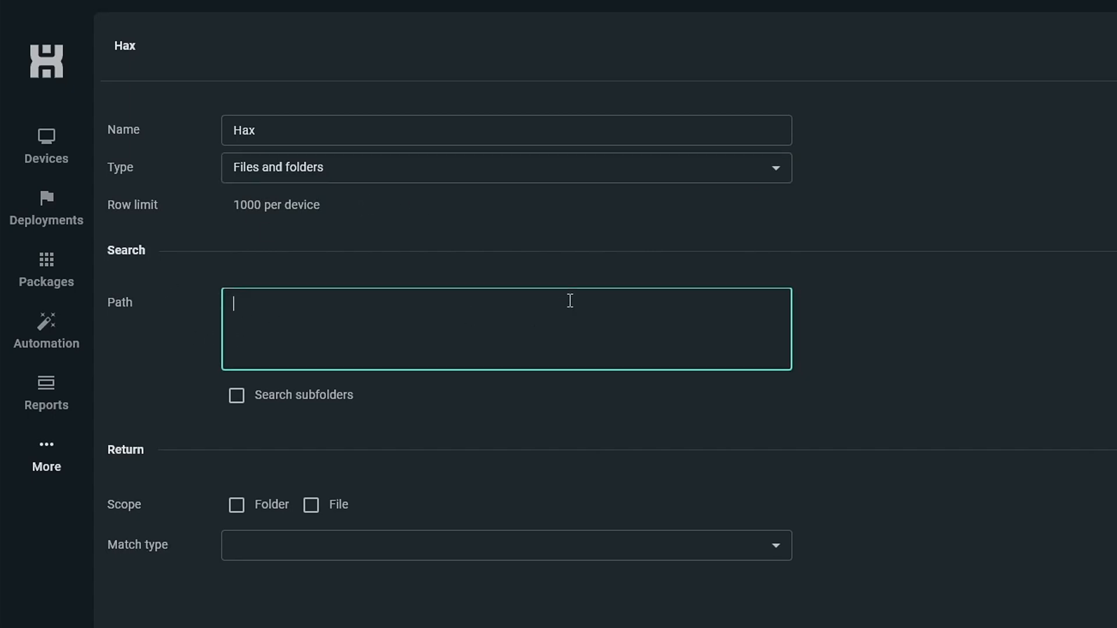
Set the search path to C:\No hack here, including subfolders and returning files only.
type("C;\\")
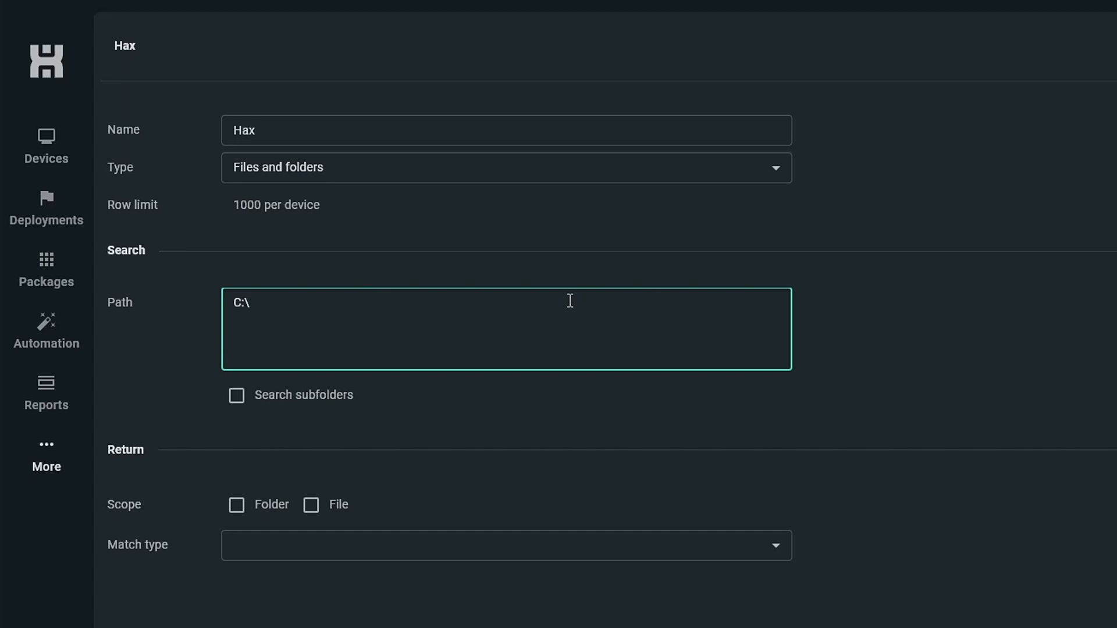
type("No hack")
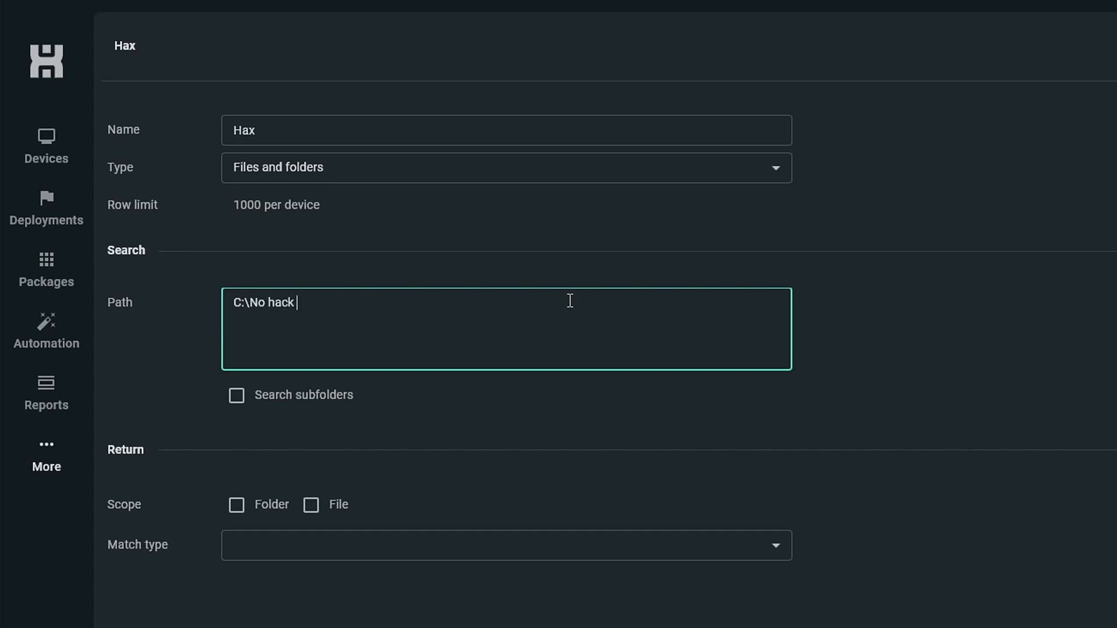
type("here")
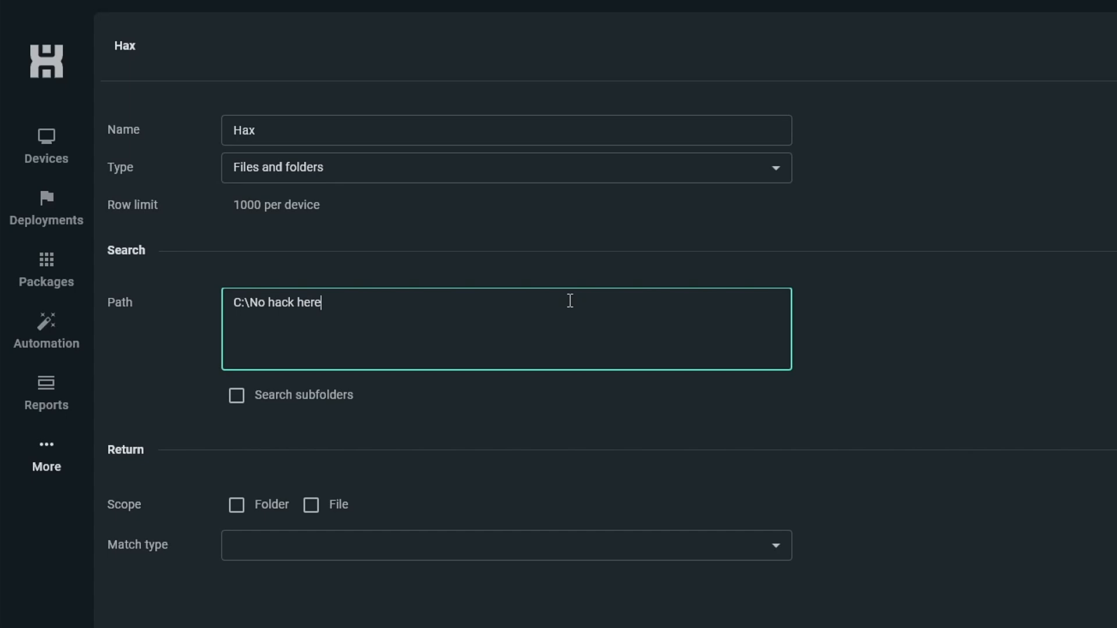
mouse_move(235, 396)
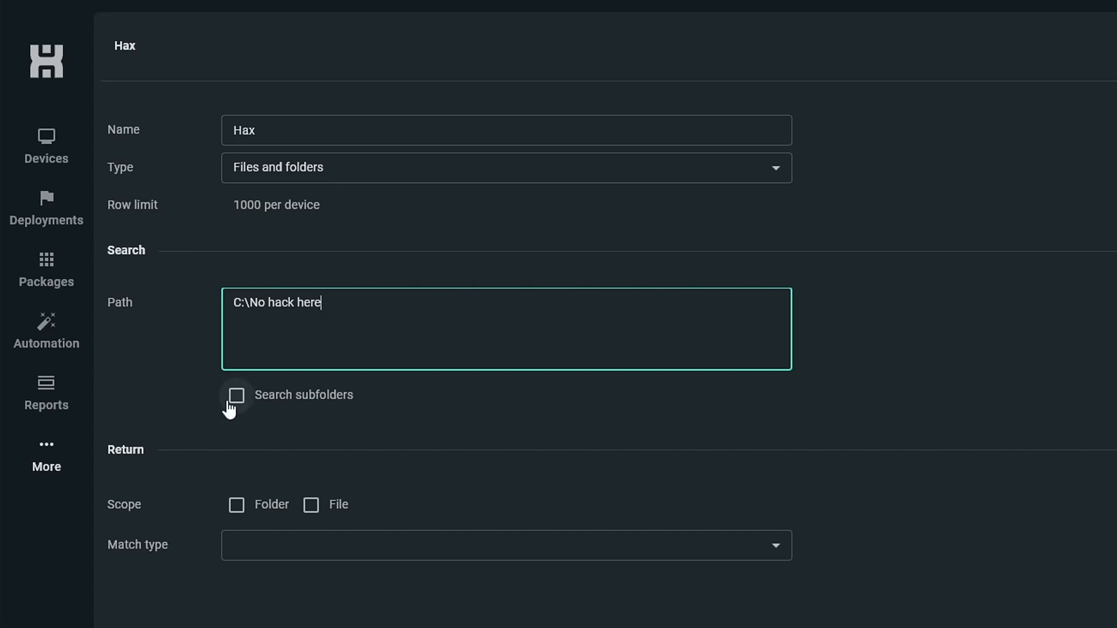
left_click(237, 396)
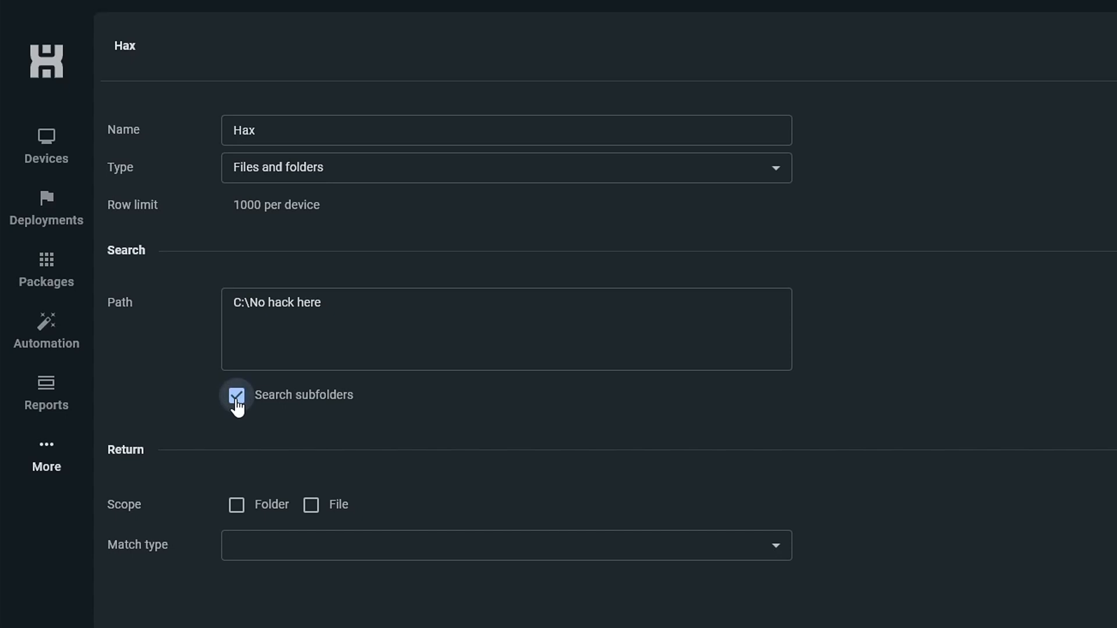
mouse_move(236, 505)
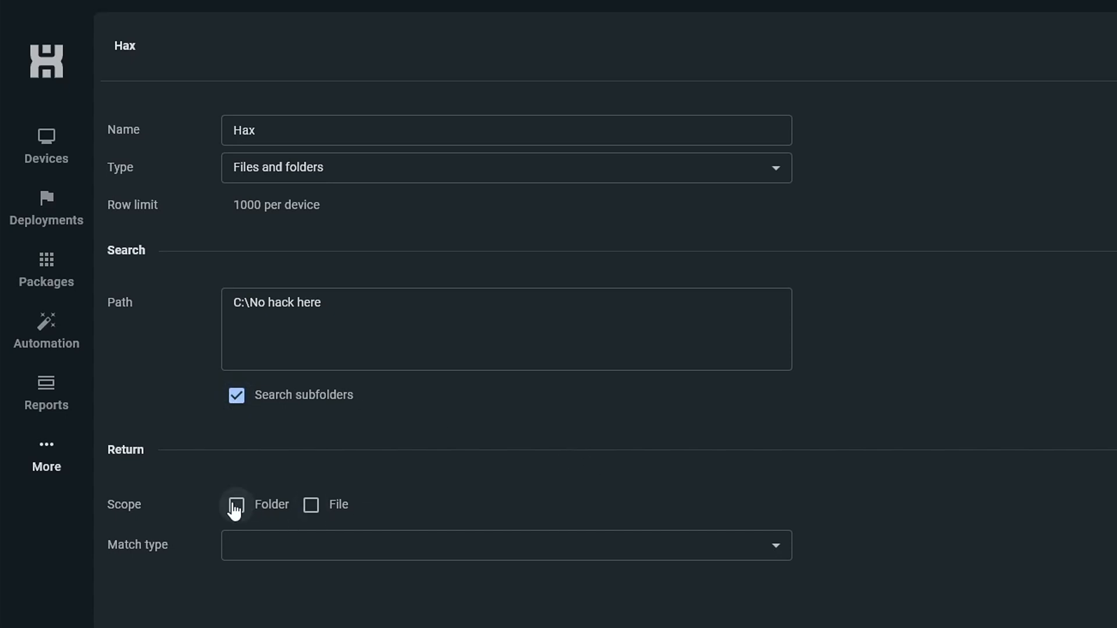
left_click(312, 504)
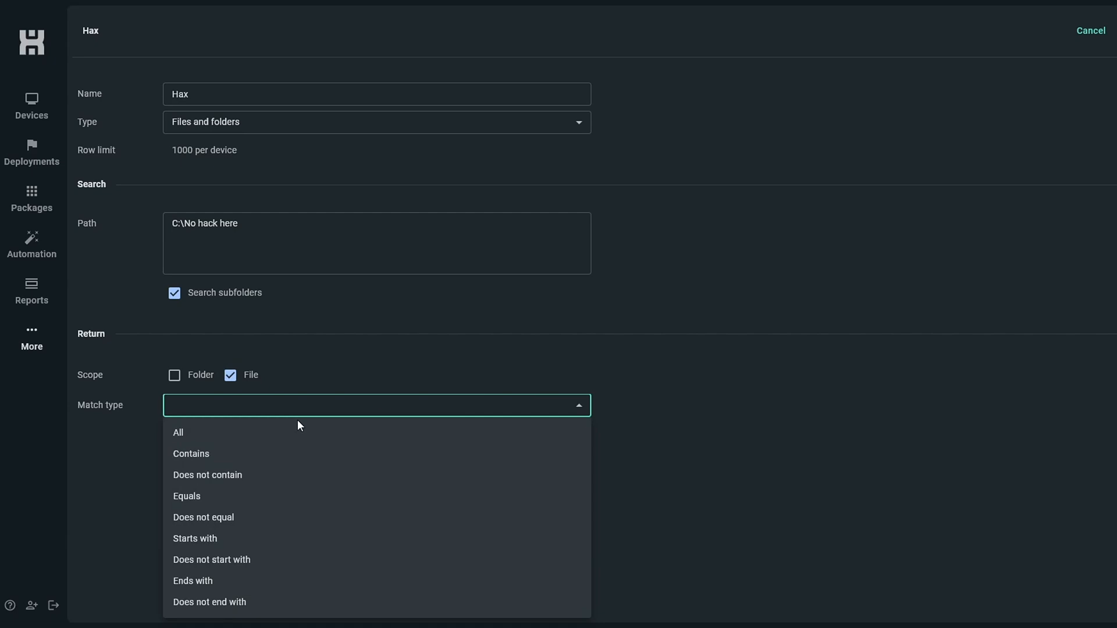
Match file names containing 'bitcoin', then save the Hax scanner and scan all devices.
left_click(191, 454)
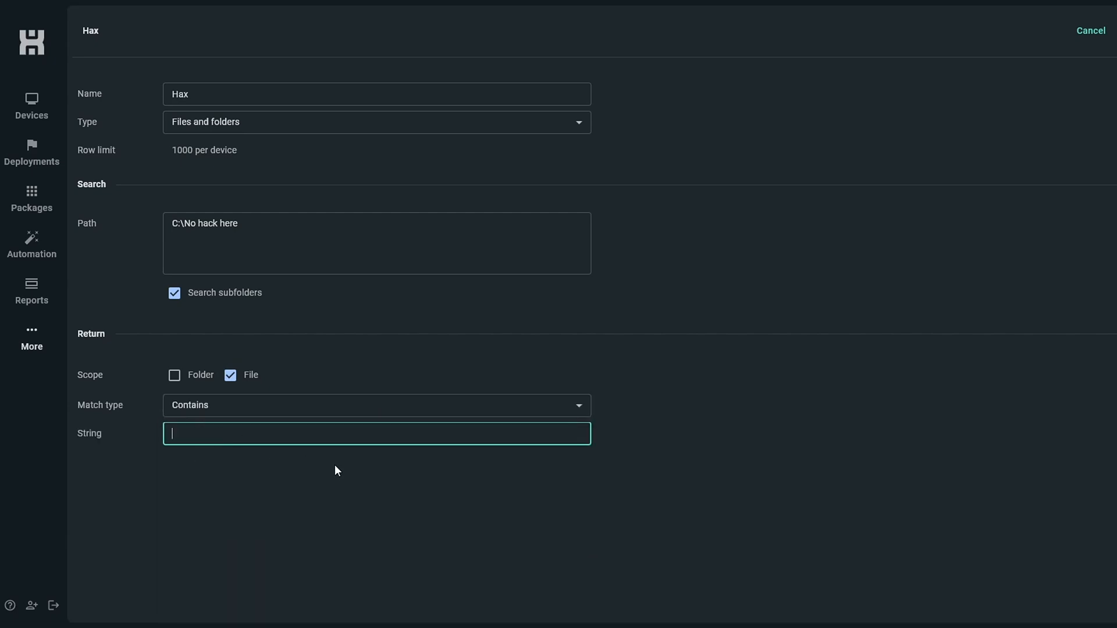
type("bitcoi")
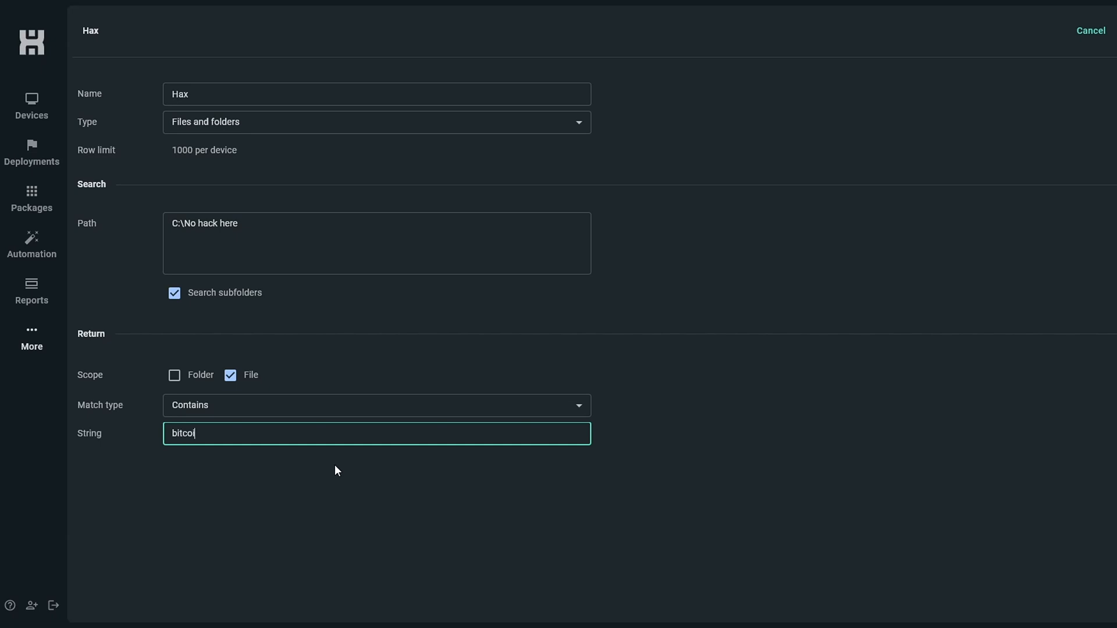
type("n")
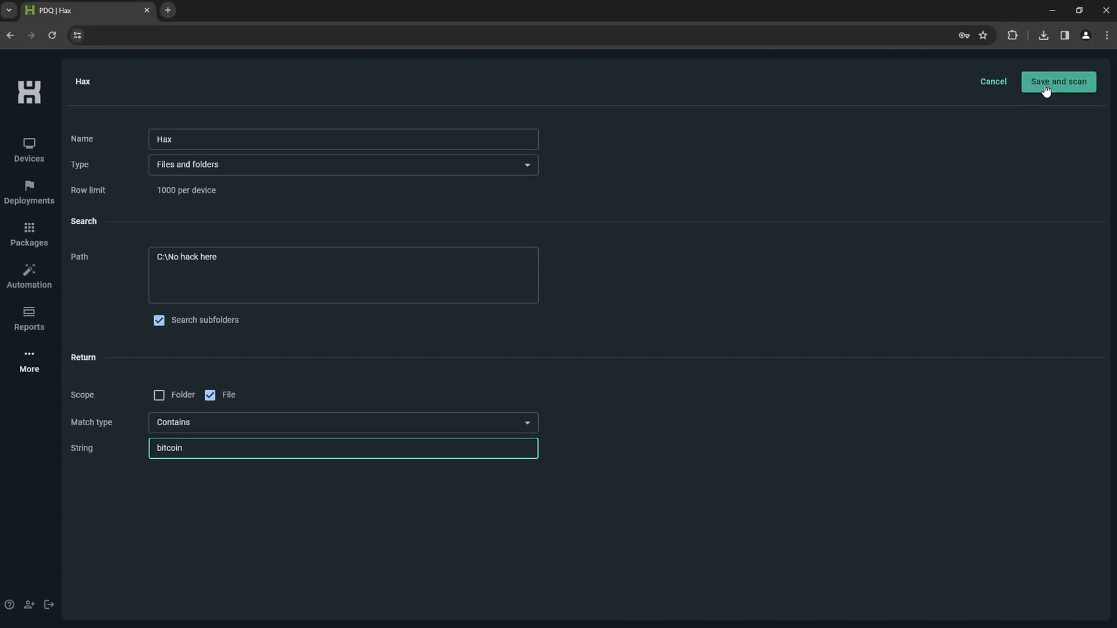
left_click(1058, 81)
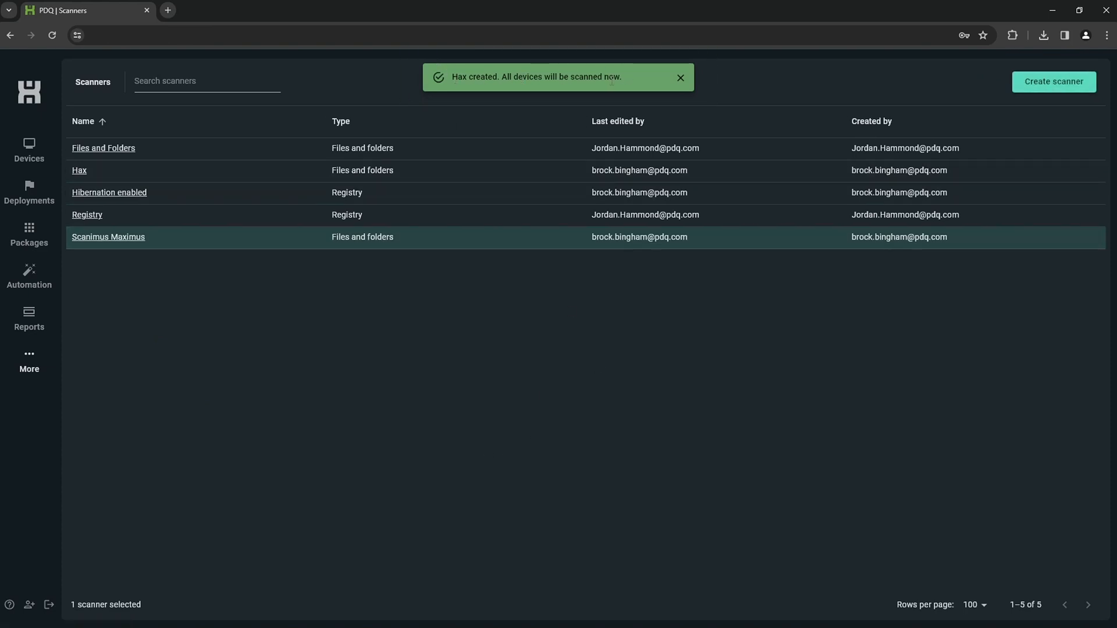
mouse_move(28, 160)
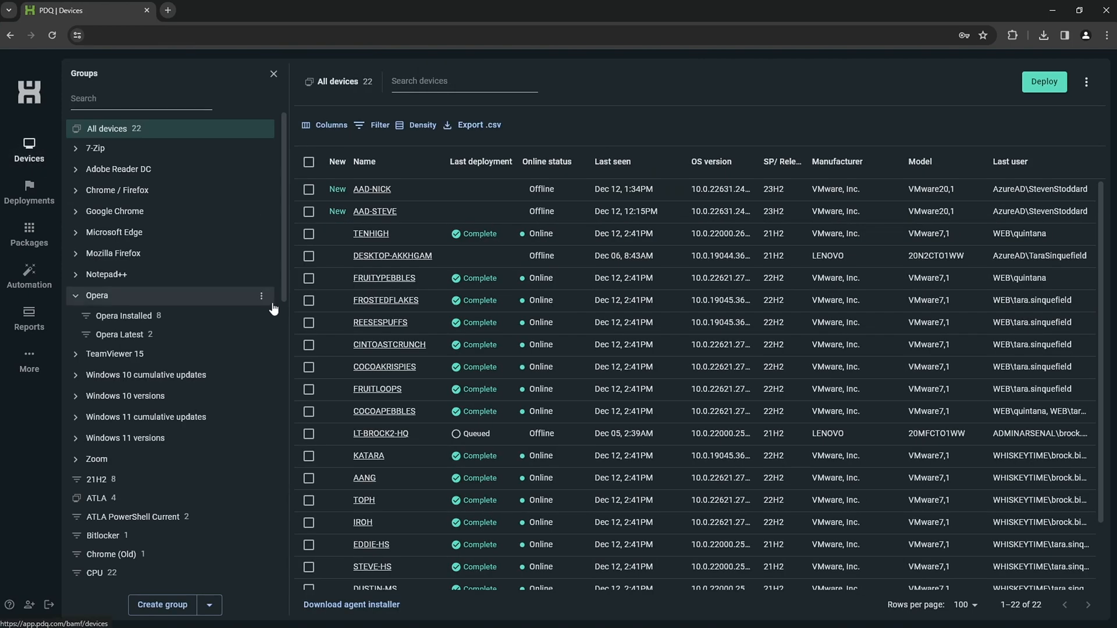
Scroll down the All devices list of 22 devices.
scroll("down", 3)
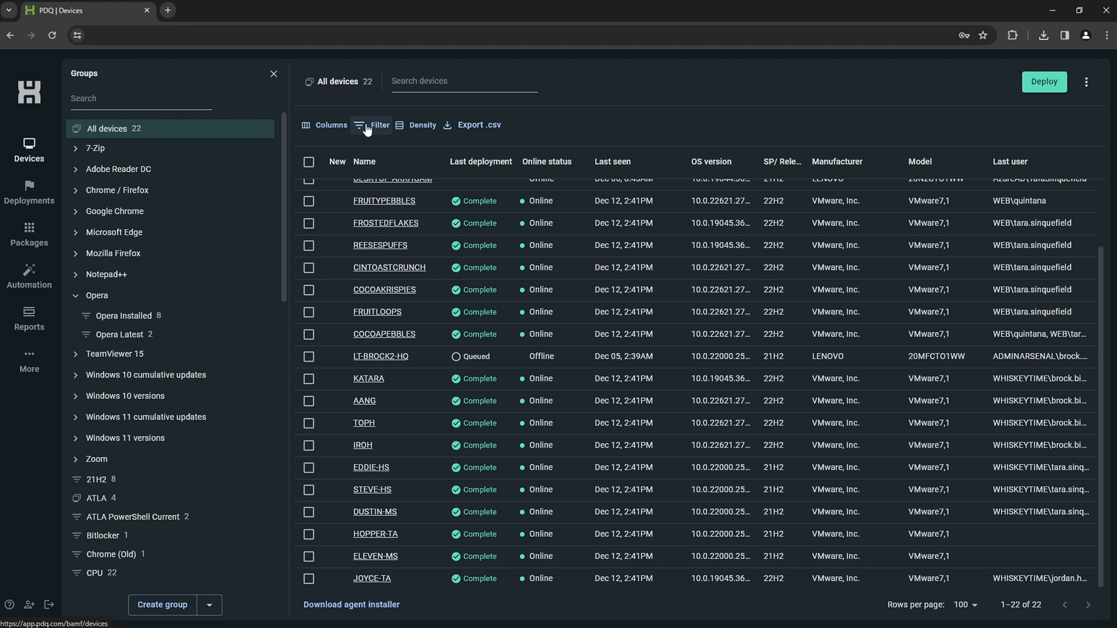
Start a device filter on Files and folders by file name.
left_click(370, 124)
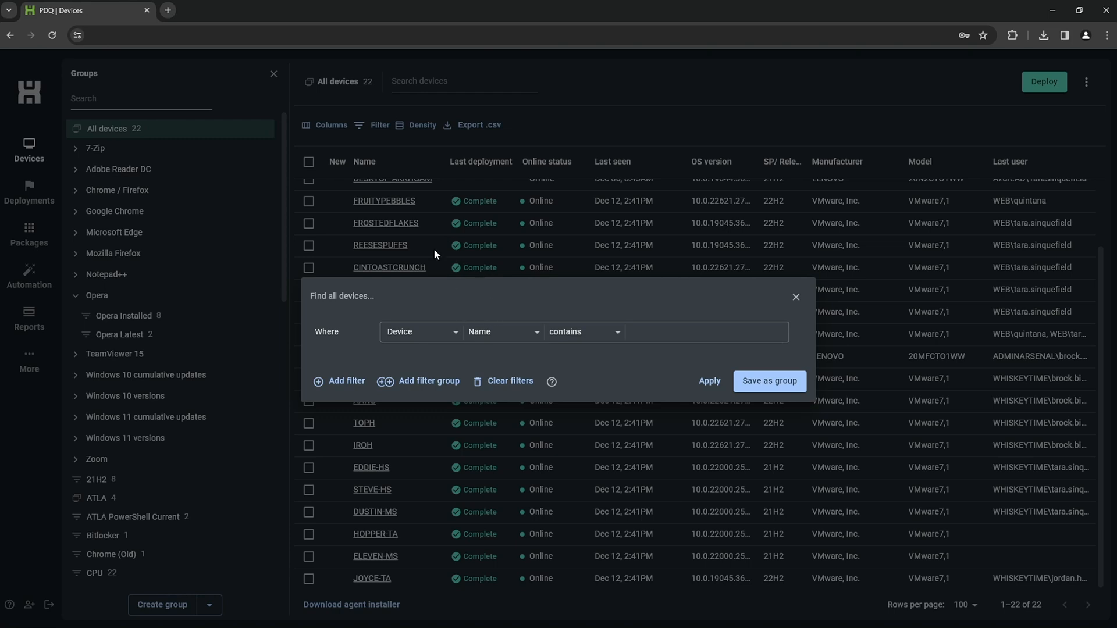
left_click(420, 331)
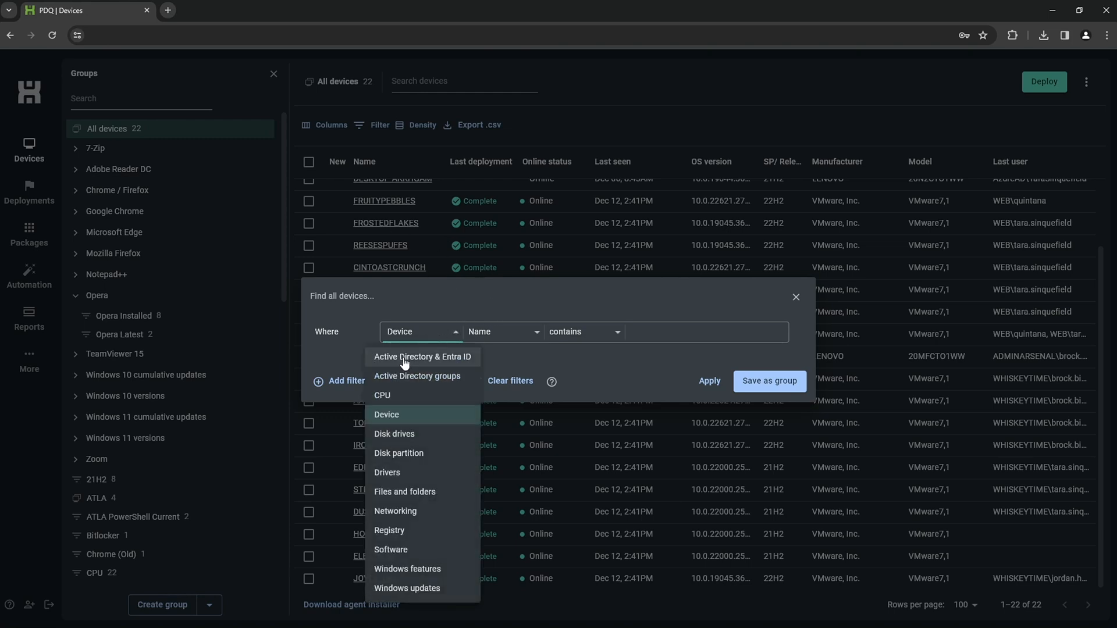
mouse_move(459, 493)
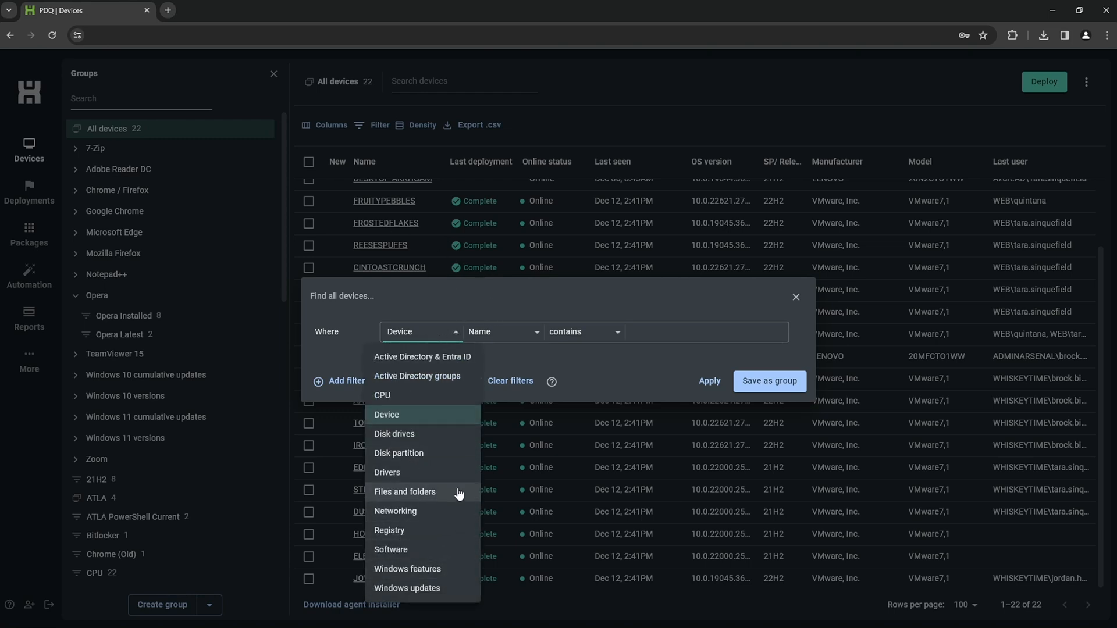
mouse_move(431, 495)
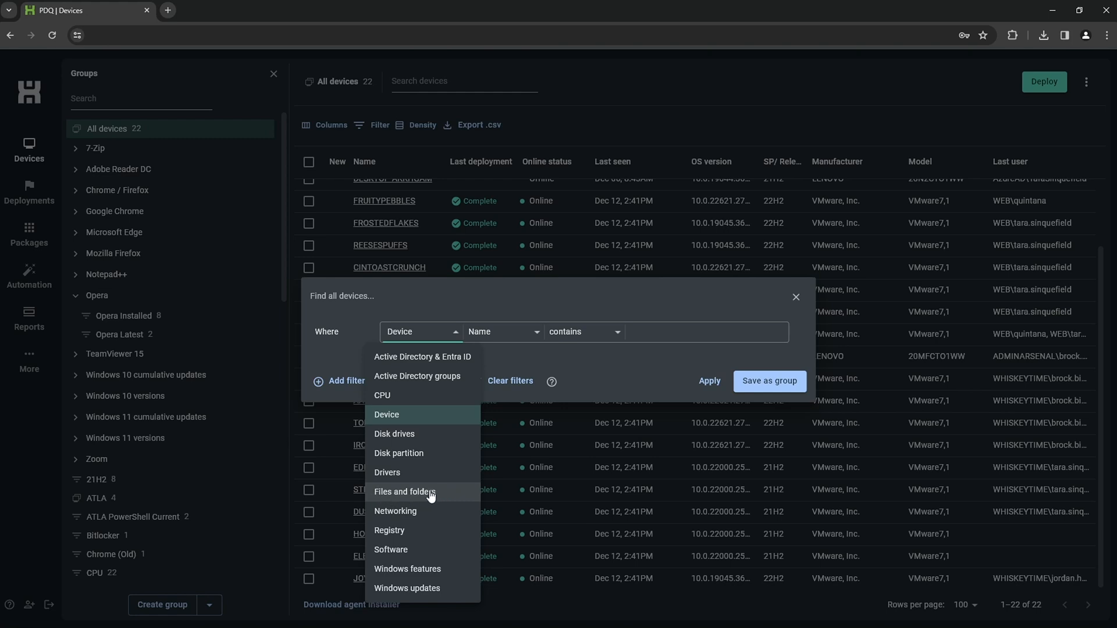
left_click(404, 491)
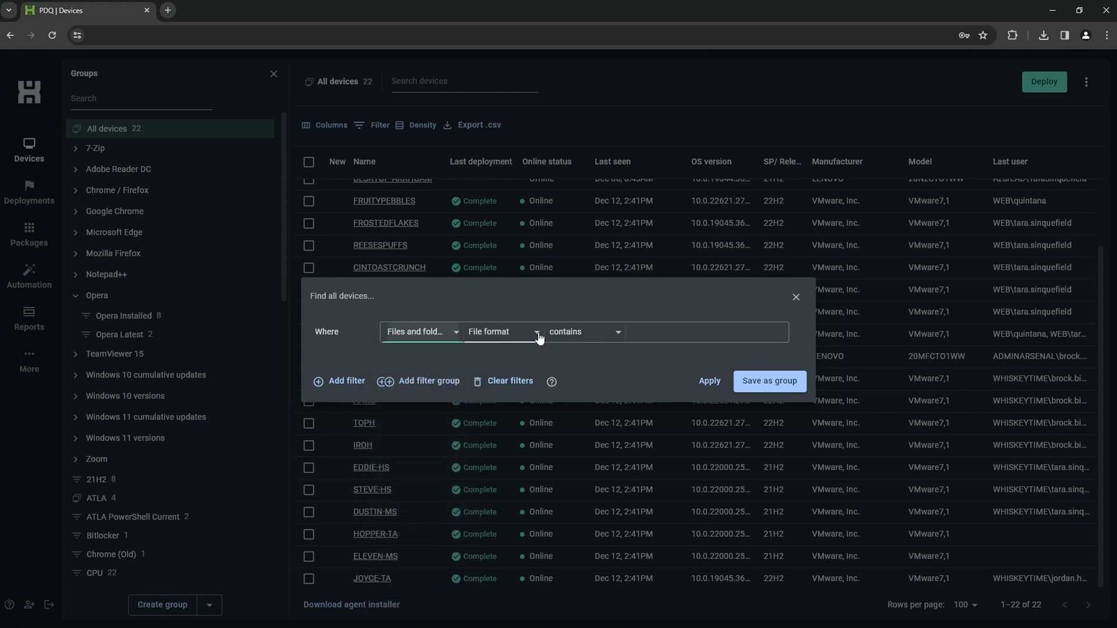
left_click(502, 332)
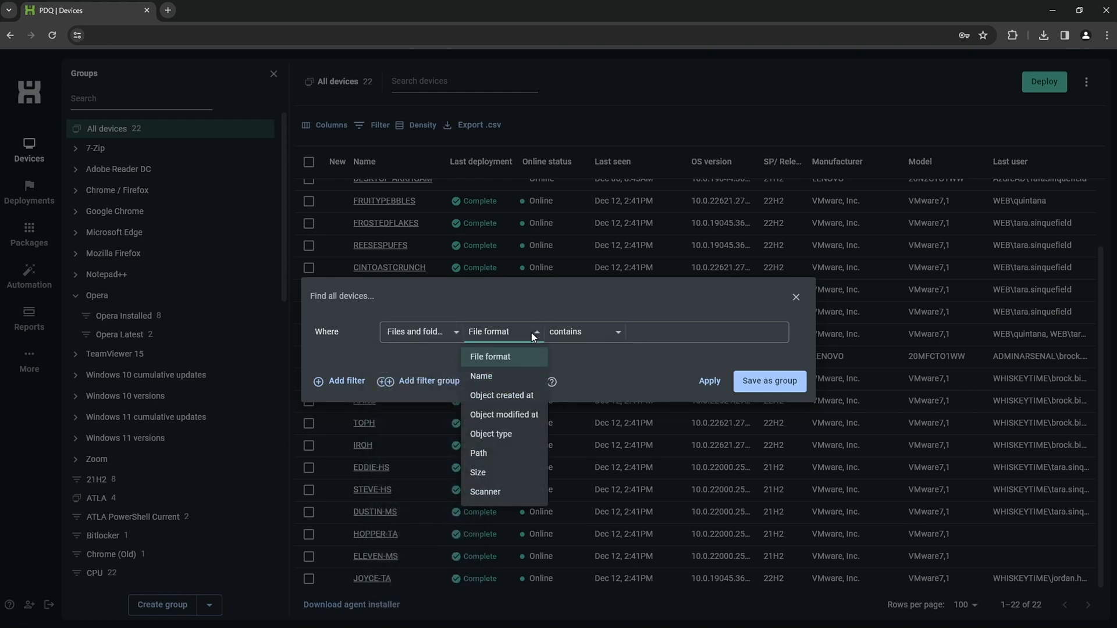
left_click(482, 375)
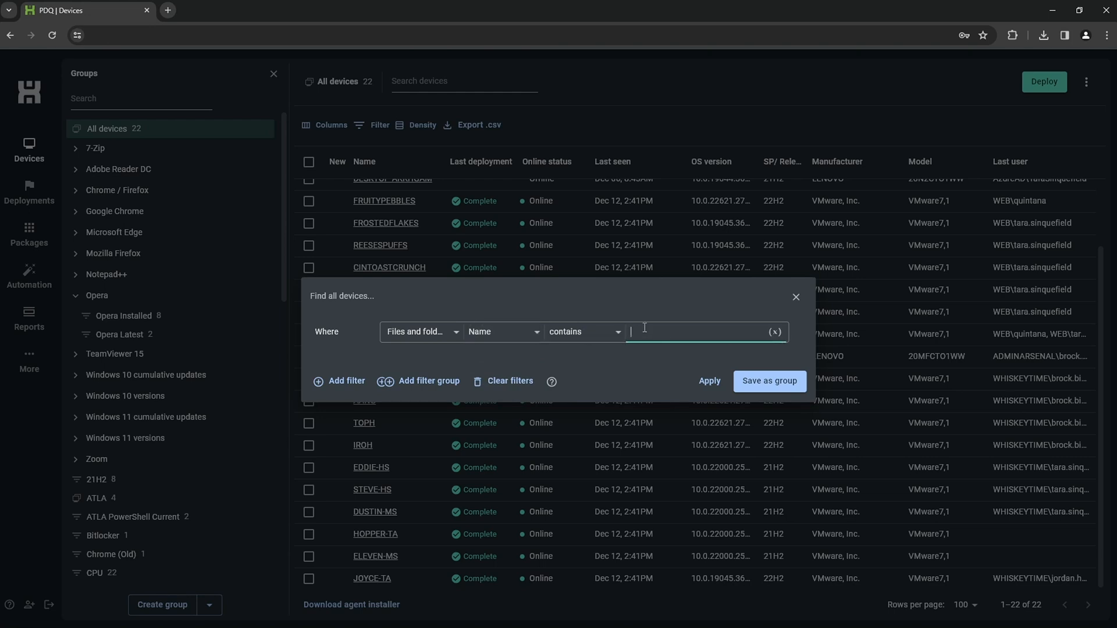
Apply the filter for names containing 'bitcoin', leaving KATARA and IROH.
type("bitcoin")
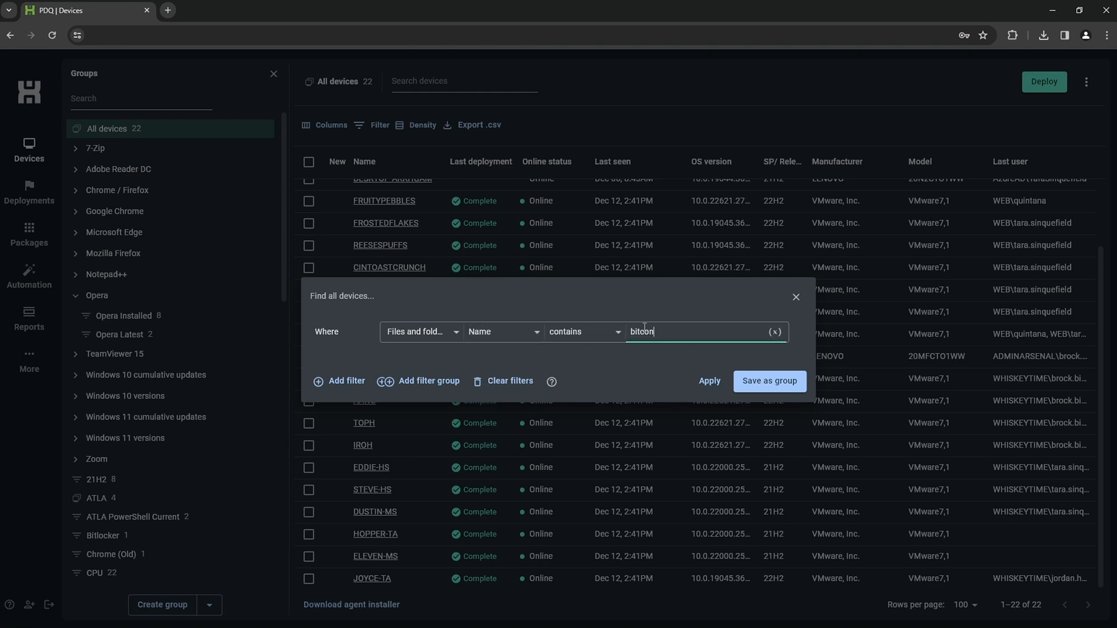
key("Backspace")
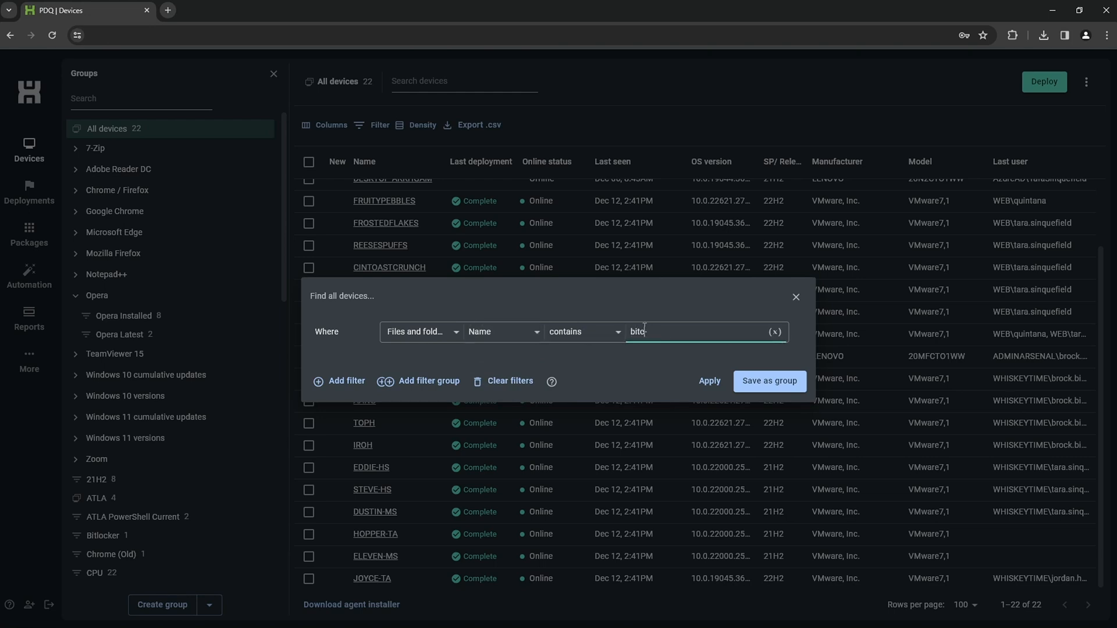
type("oin")
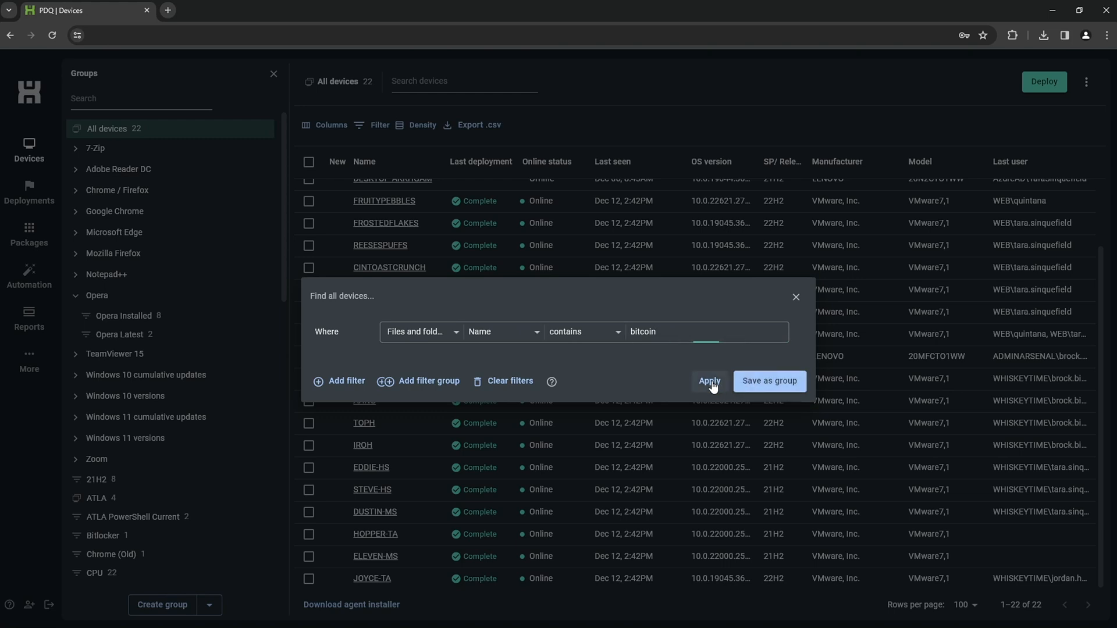
left_click(710, 381)
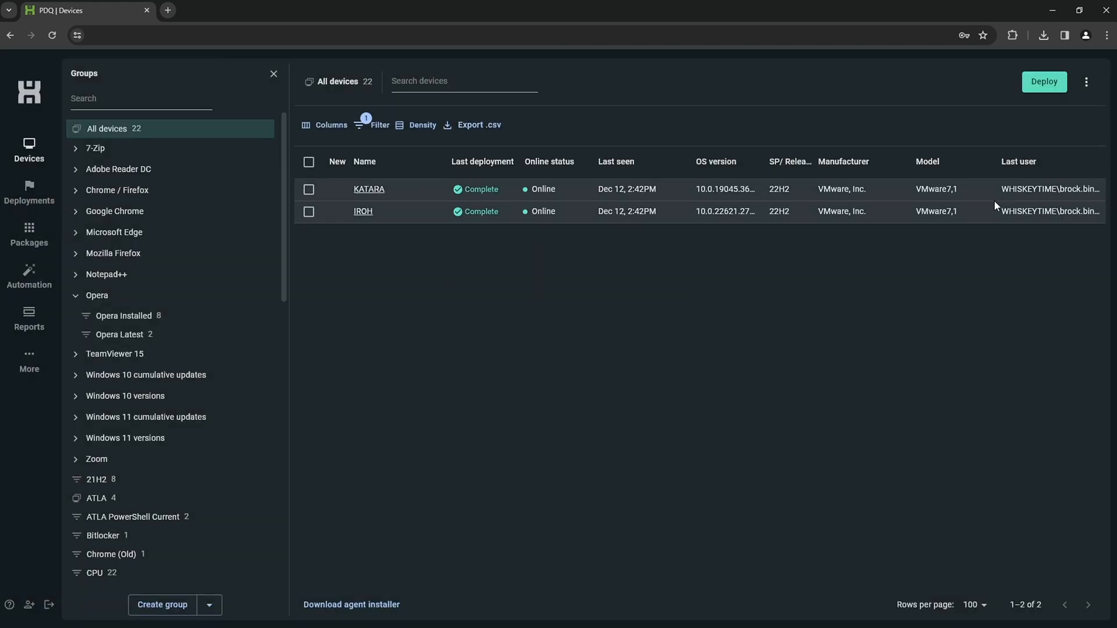
mouse_move(371, 193)
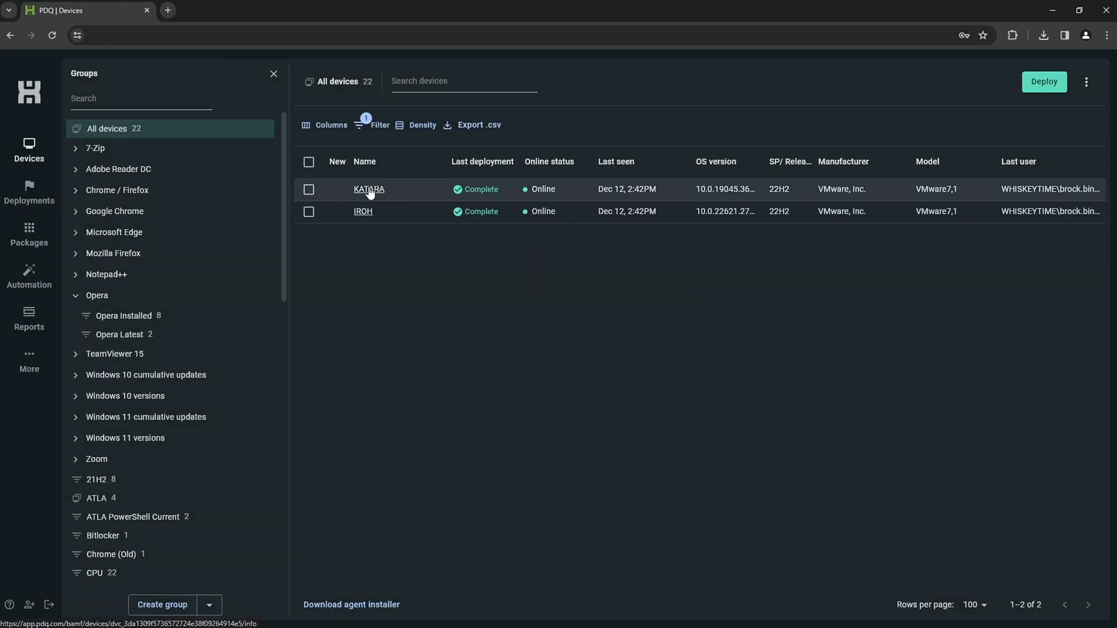
View KATARA's Files and folders, showing 'Pay me in bitcoin.txt' and its path.
left_click(369, 189)
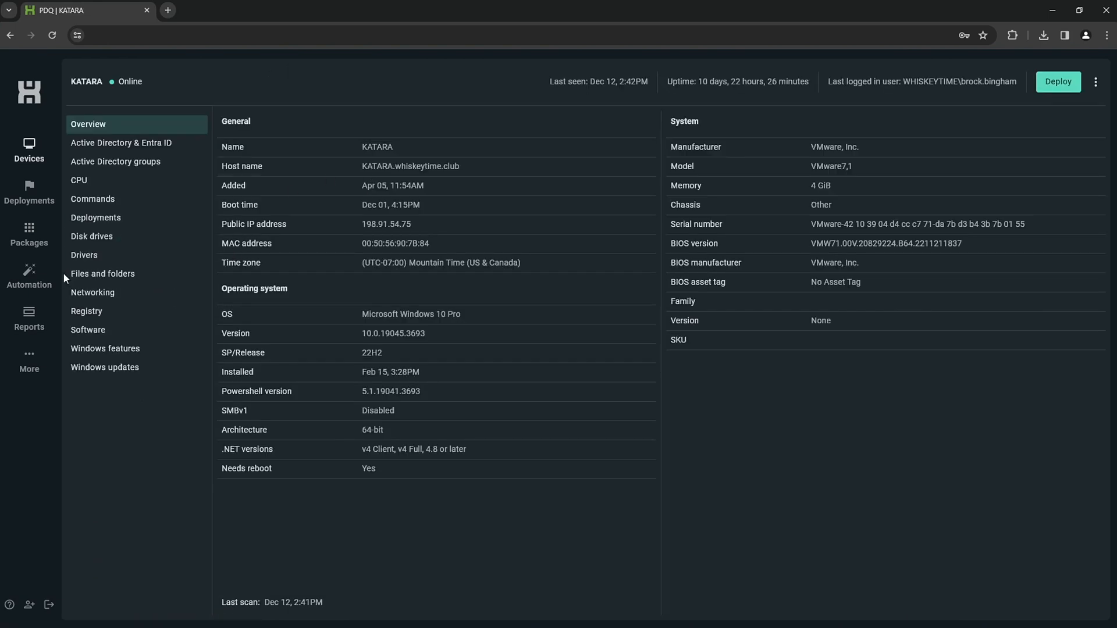
mouse_move(163, 277)
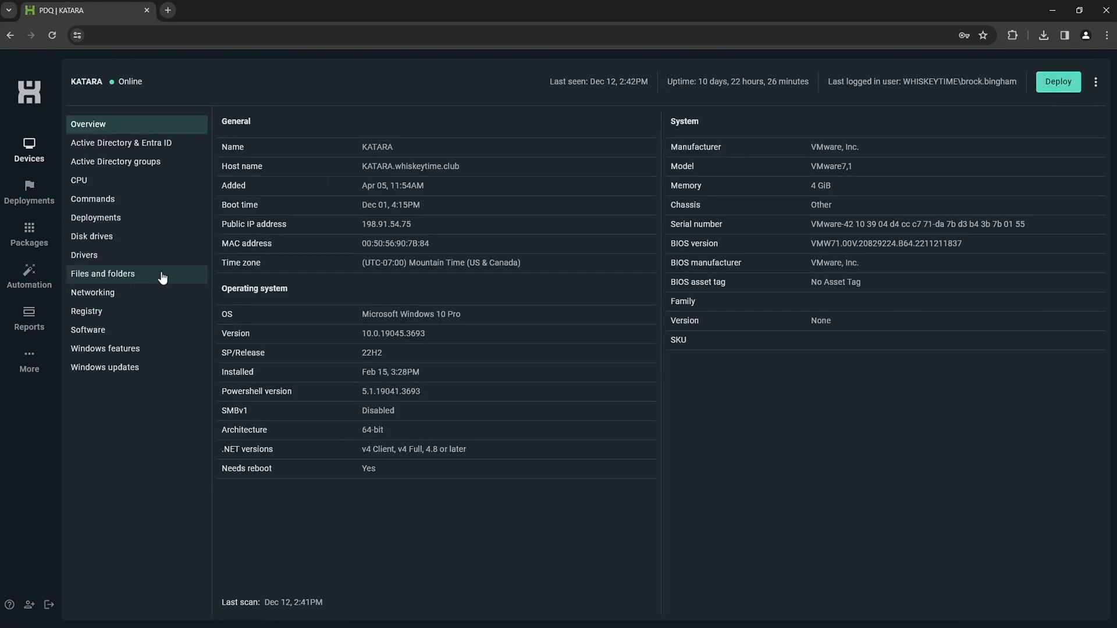
left_click(102, 274)
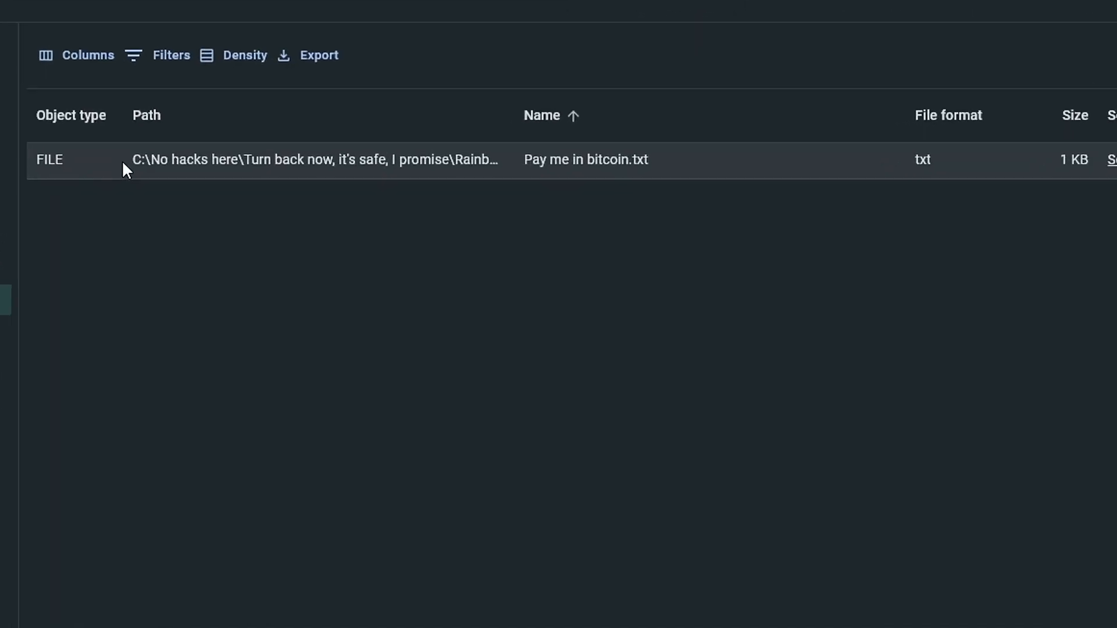
mouse_move(135, 169)
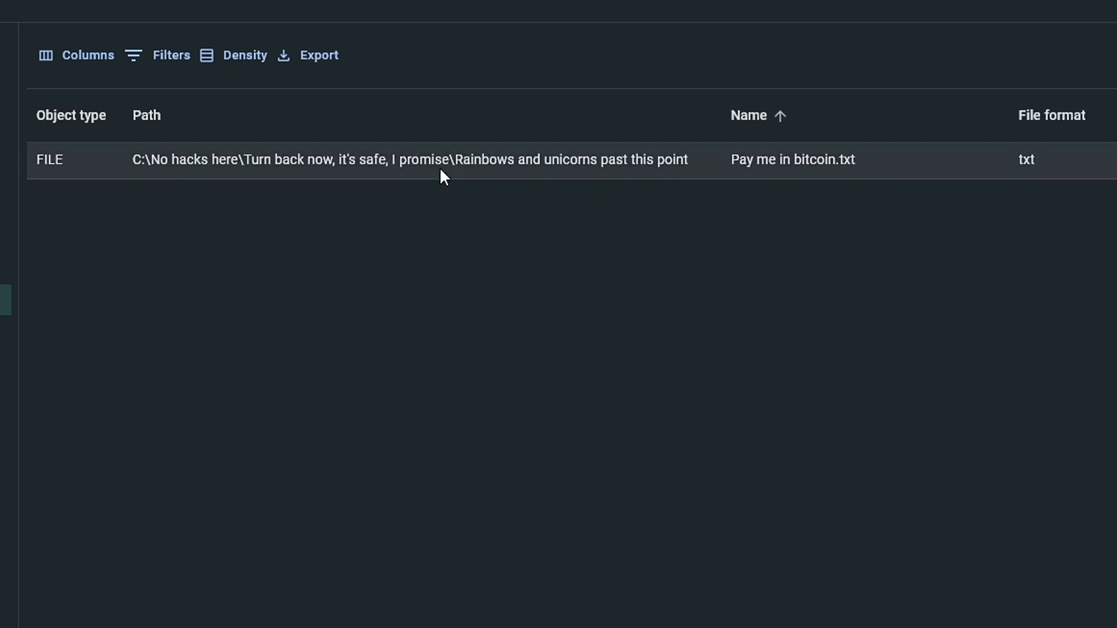
mouse_move(333, 157)
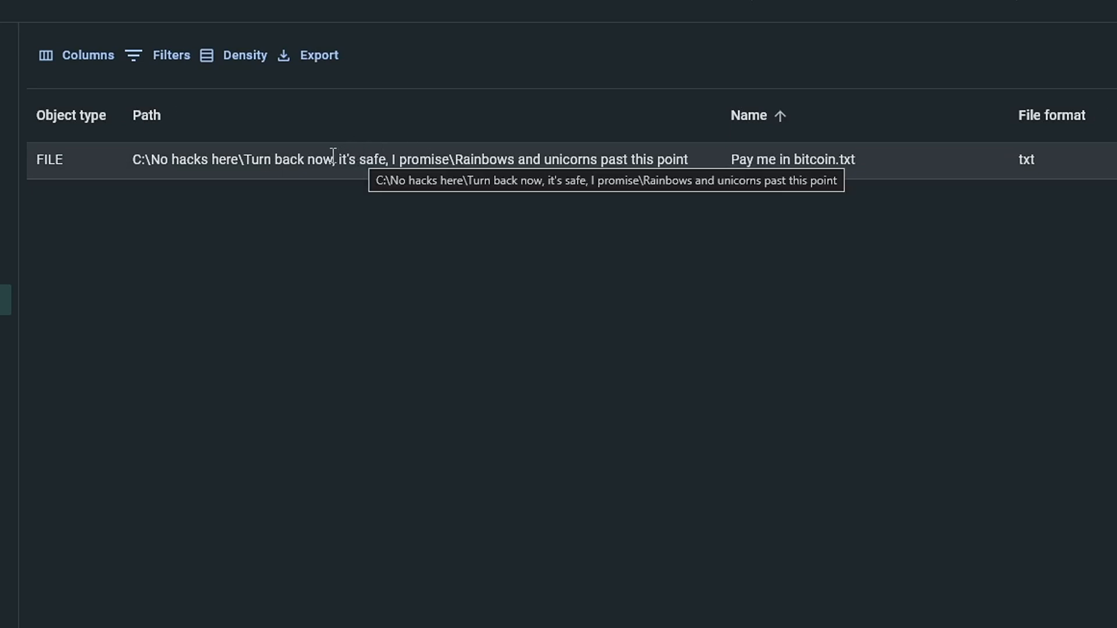
mouse_move(388, 186)
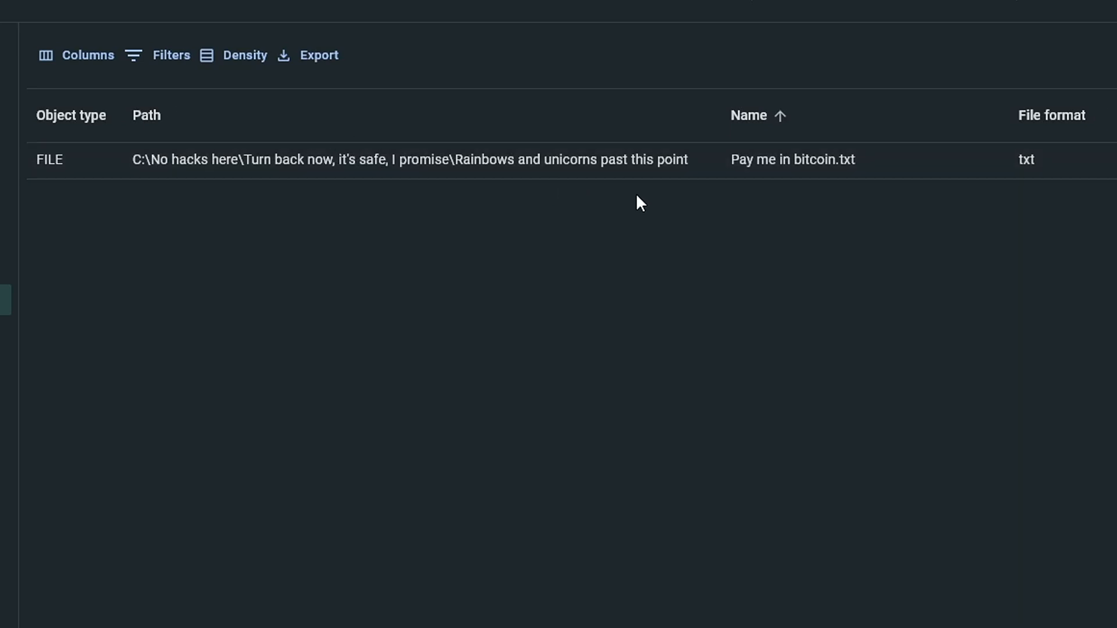
mouse_move(733, 169)
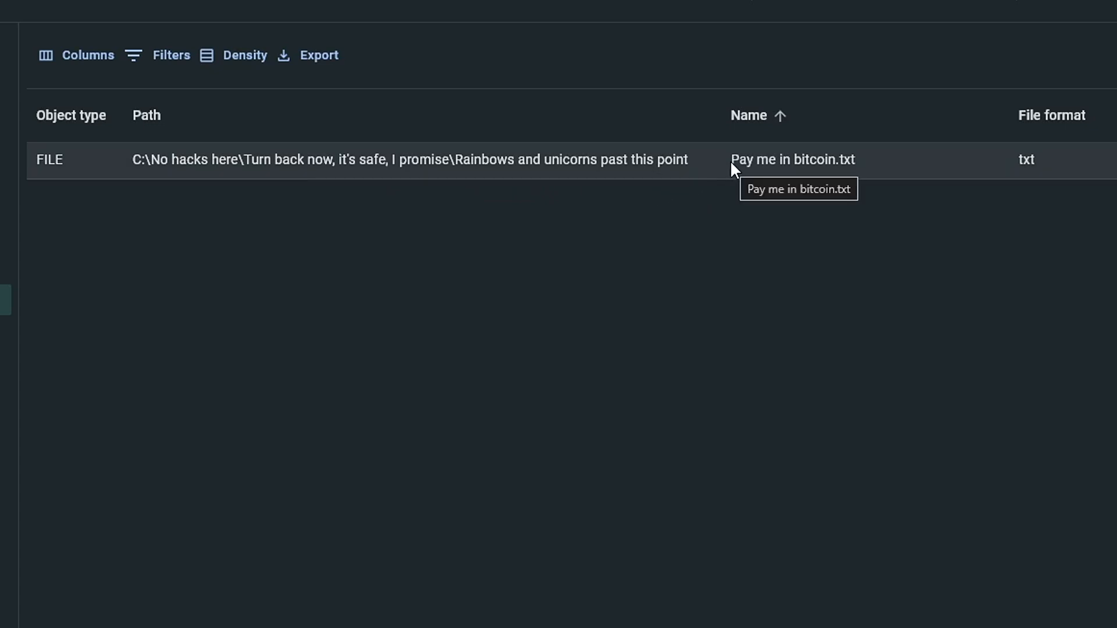
mouse_move(731, 173)
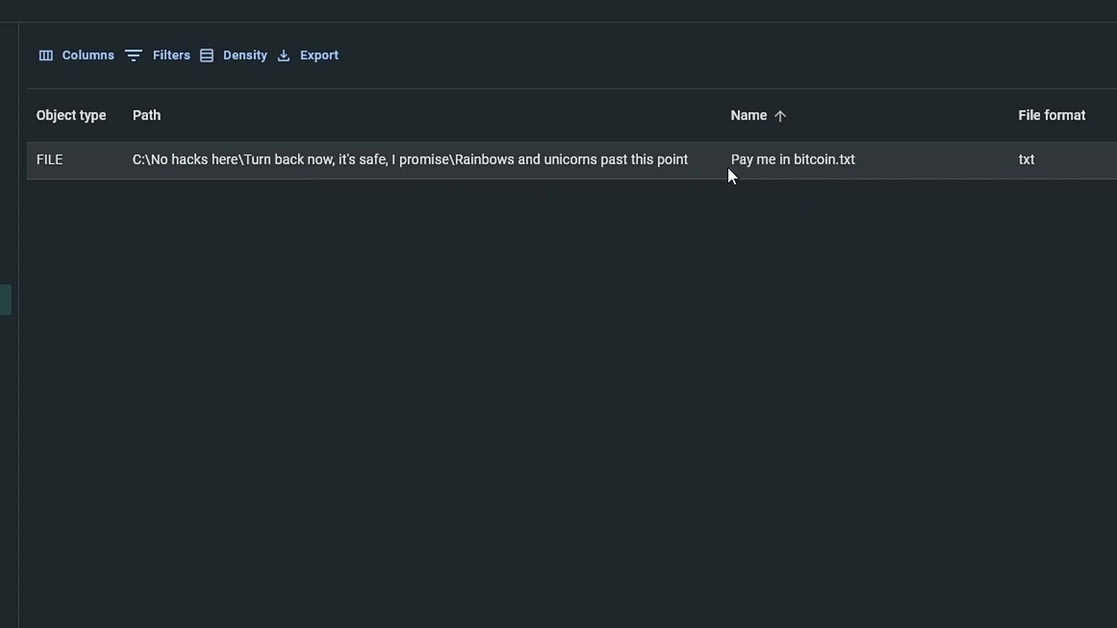
double_click(792, 159)
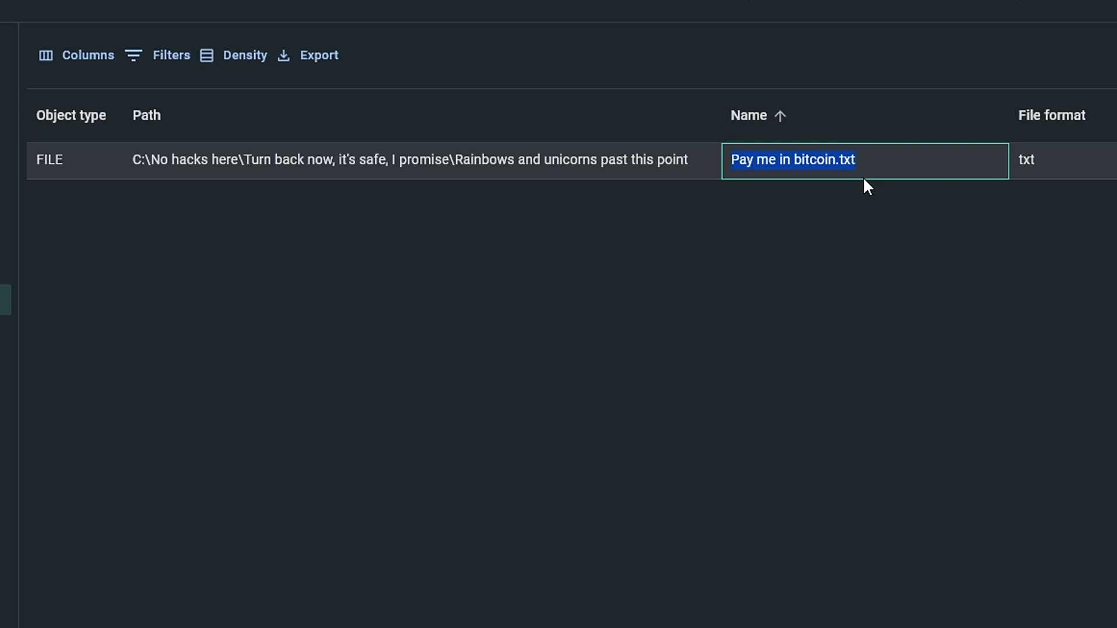
left_click(331, 354)
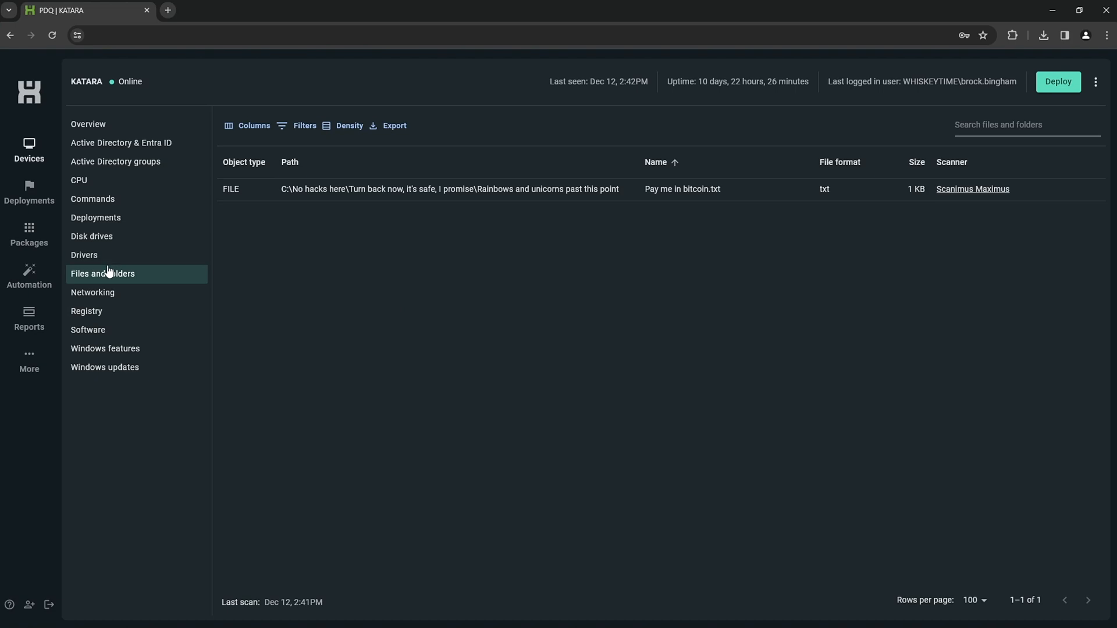
Open the Hibernation enabled registry scanner with its HKEY_LOCAL_MACHINE Power path and HibernateEnabled value.
left_click(29, 354)
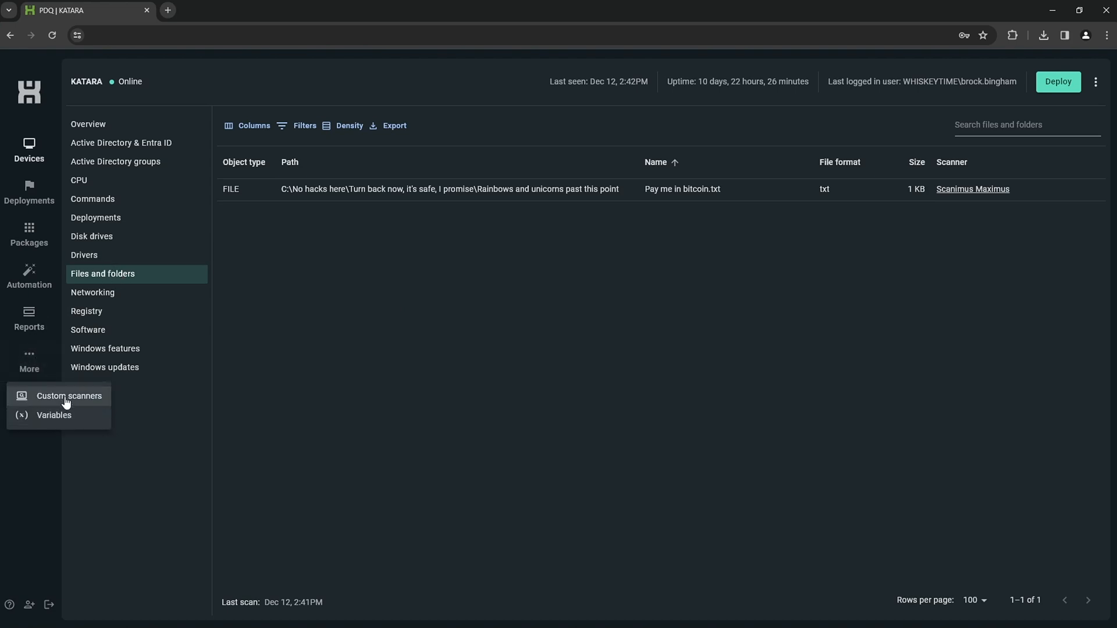
left_click(68, 396)
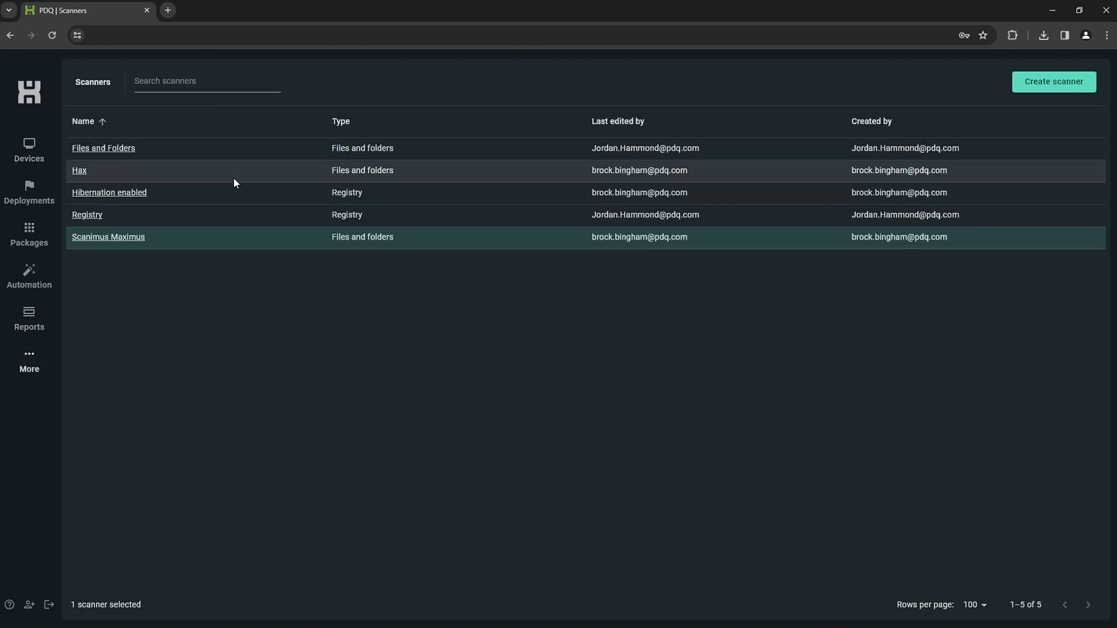
mouse_move(139, 222)
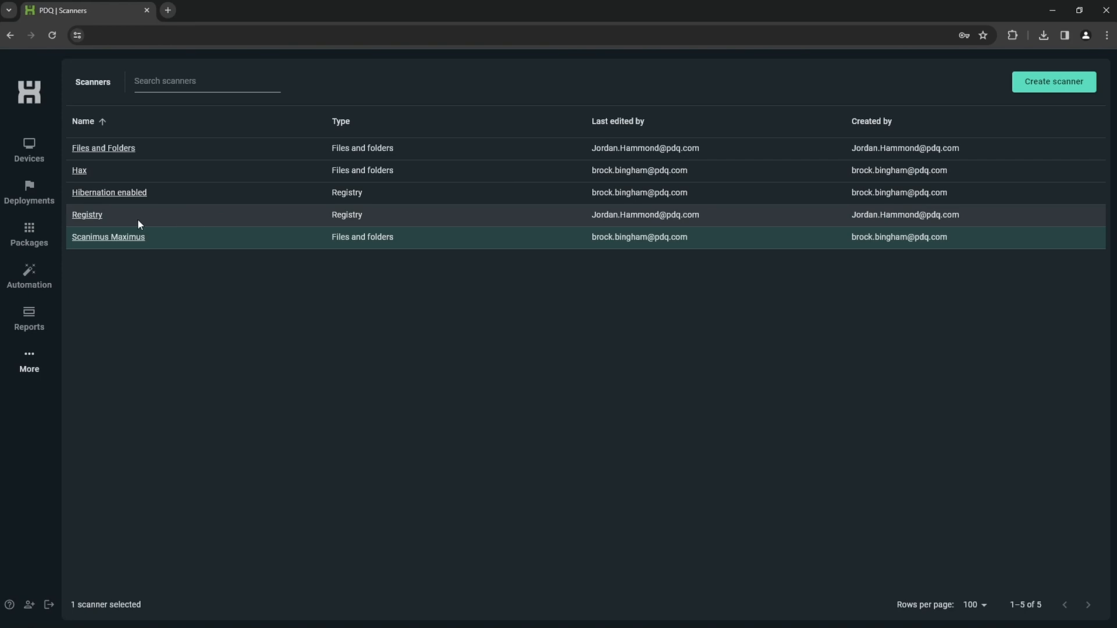
mouse_move(89, 199)
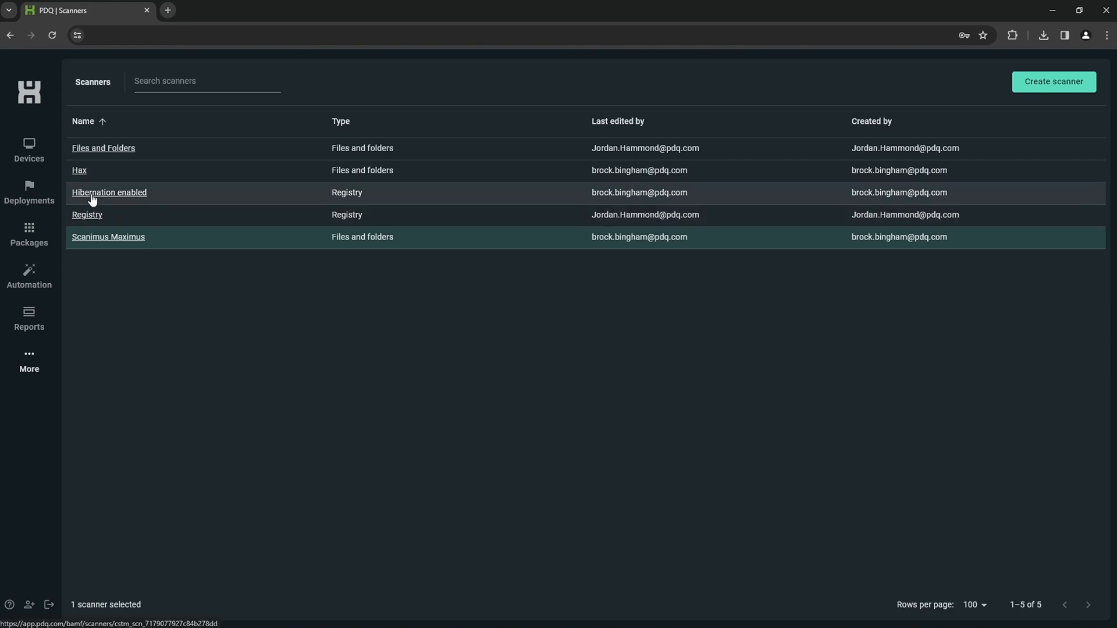
left_click(109, 192)
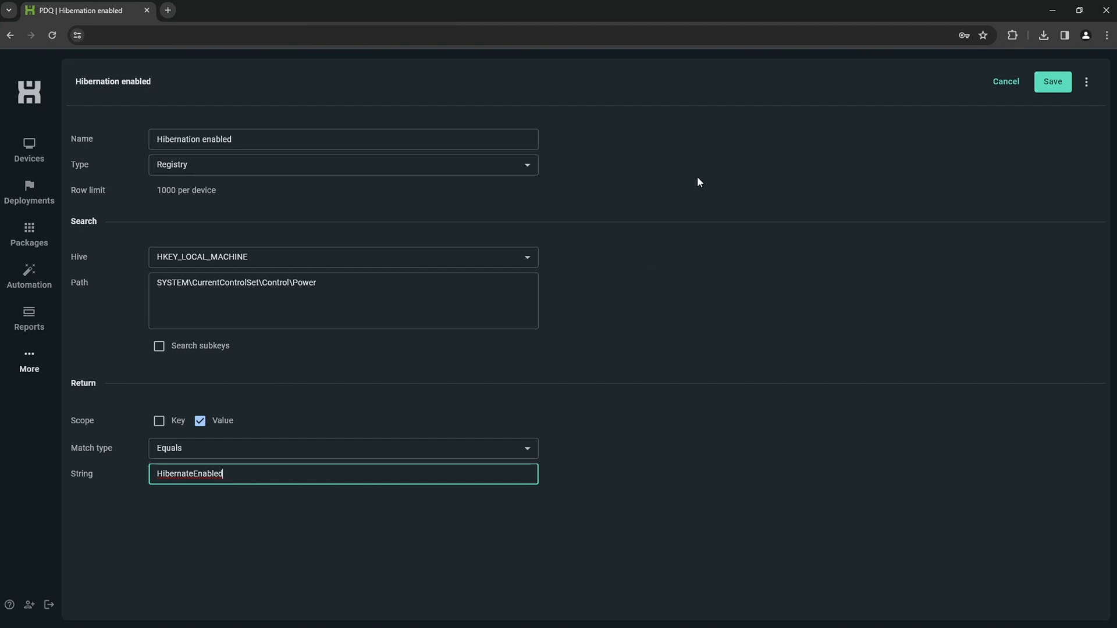
mouse_move(190, 175)
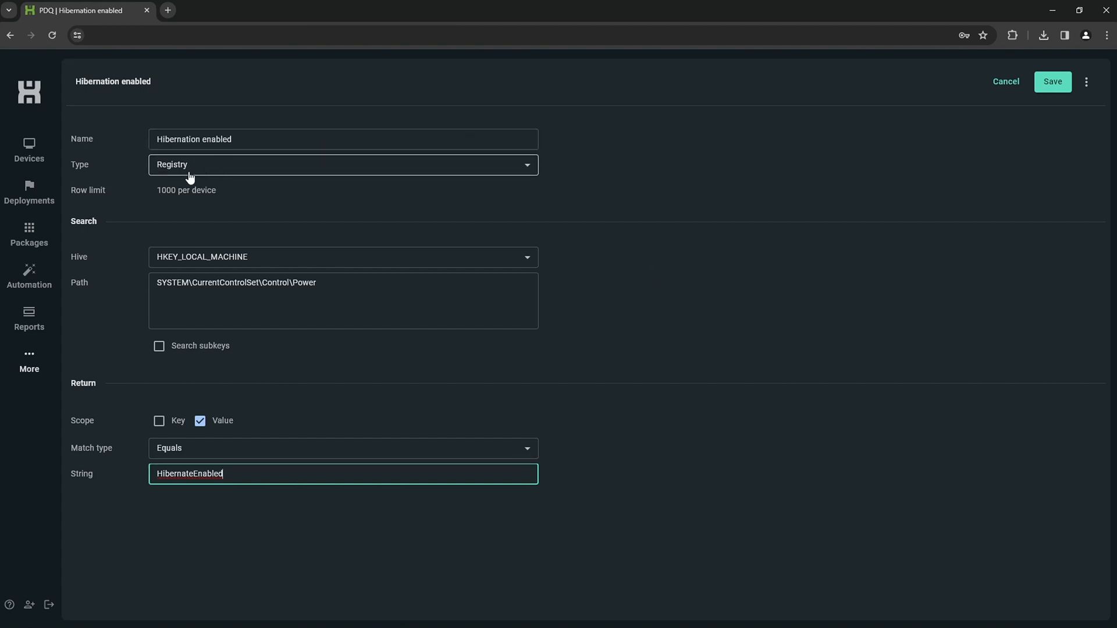
mouse_move(112, 271)
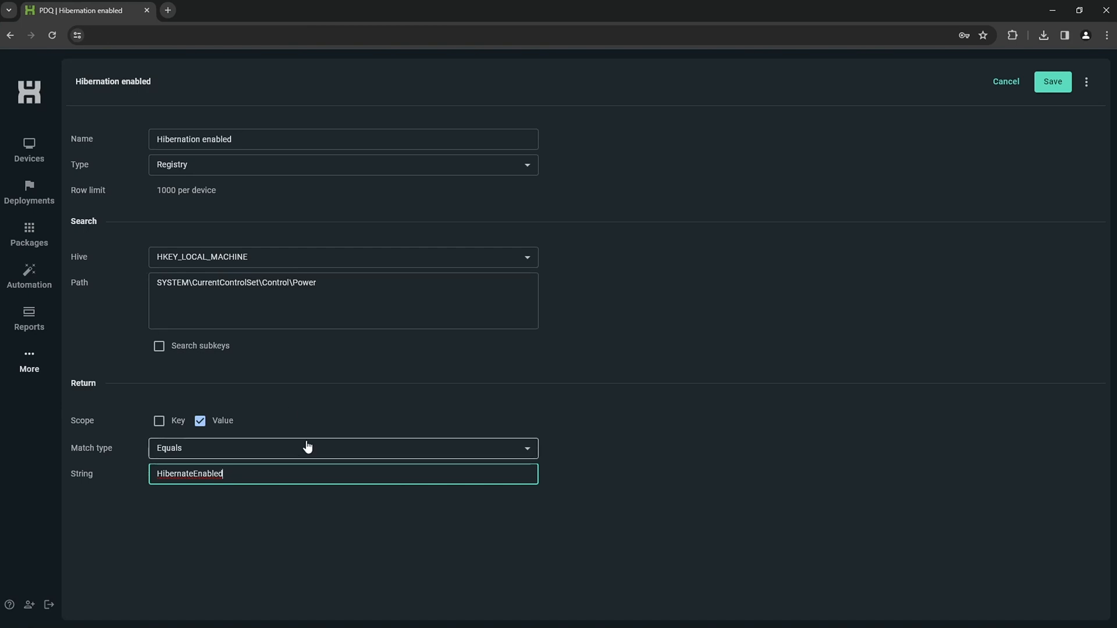
mouse_move(307, 427)
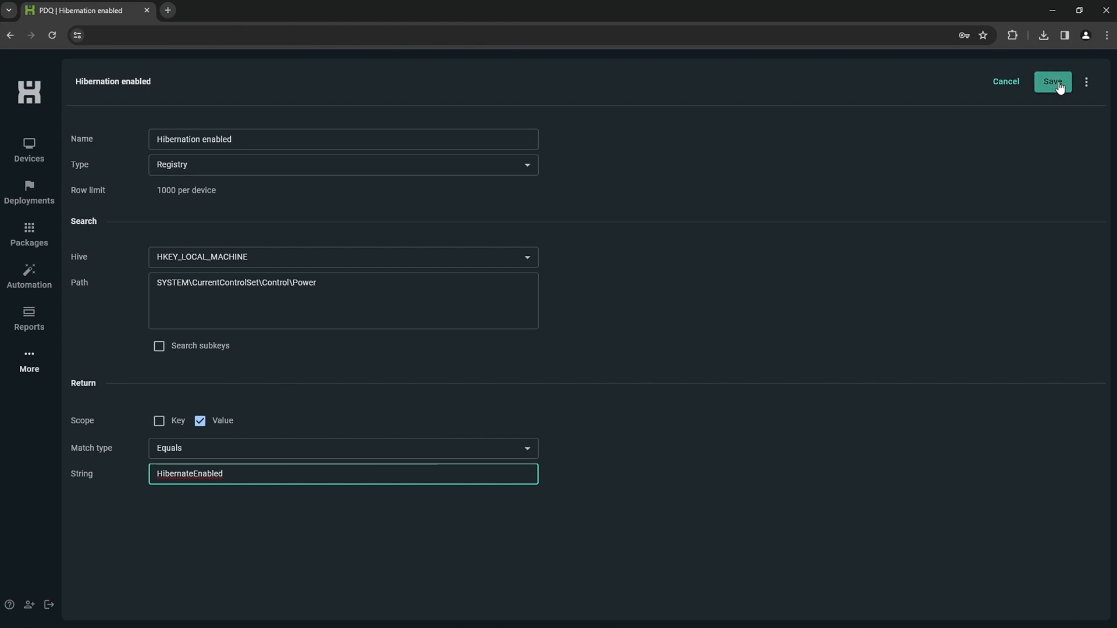
Save the hibernation scanner to rescan all devices, then show the Hibernation Enabled group with KATARA and IROH.
left_click(1052, 82)
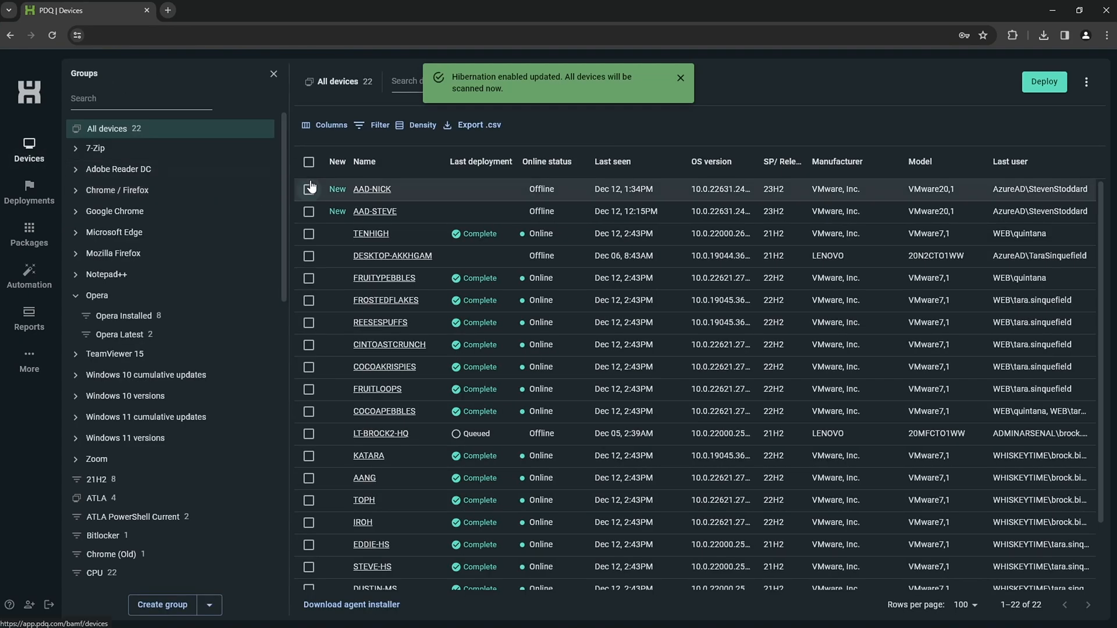
left_click(681, 78)
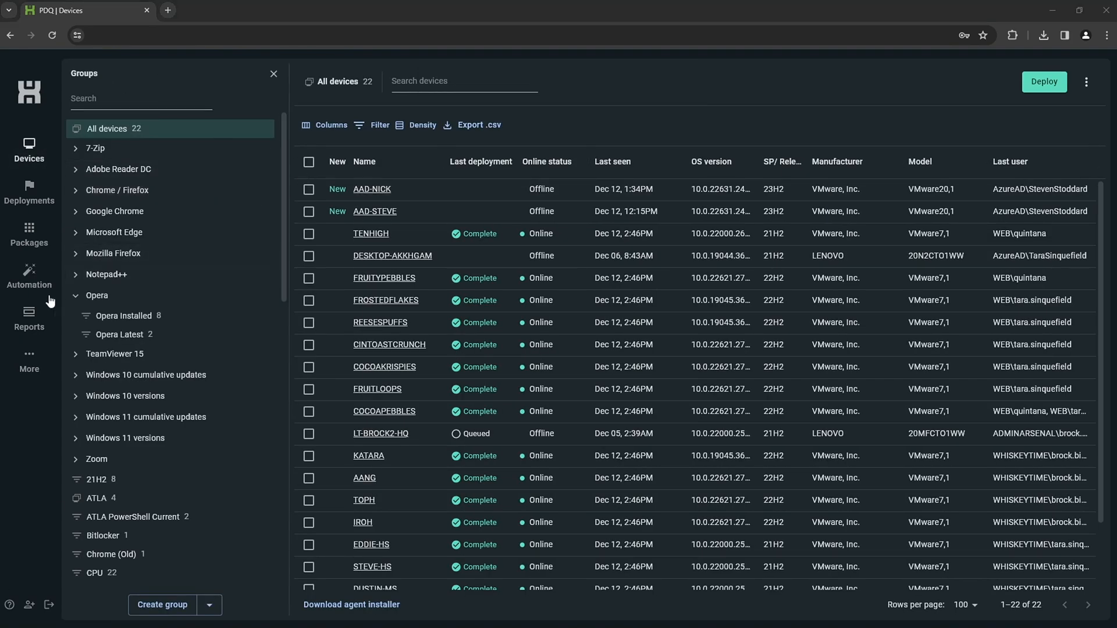
mouse_move(144, 247)
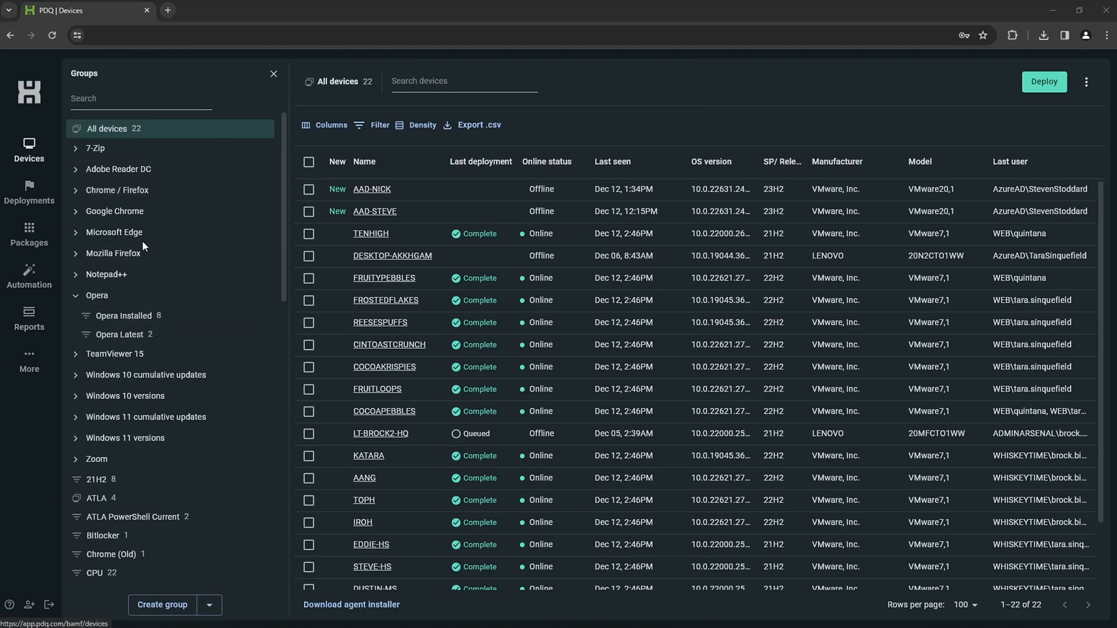
mouse_move(251, 218)
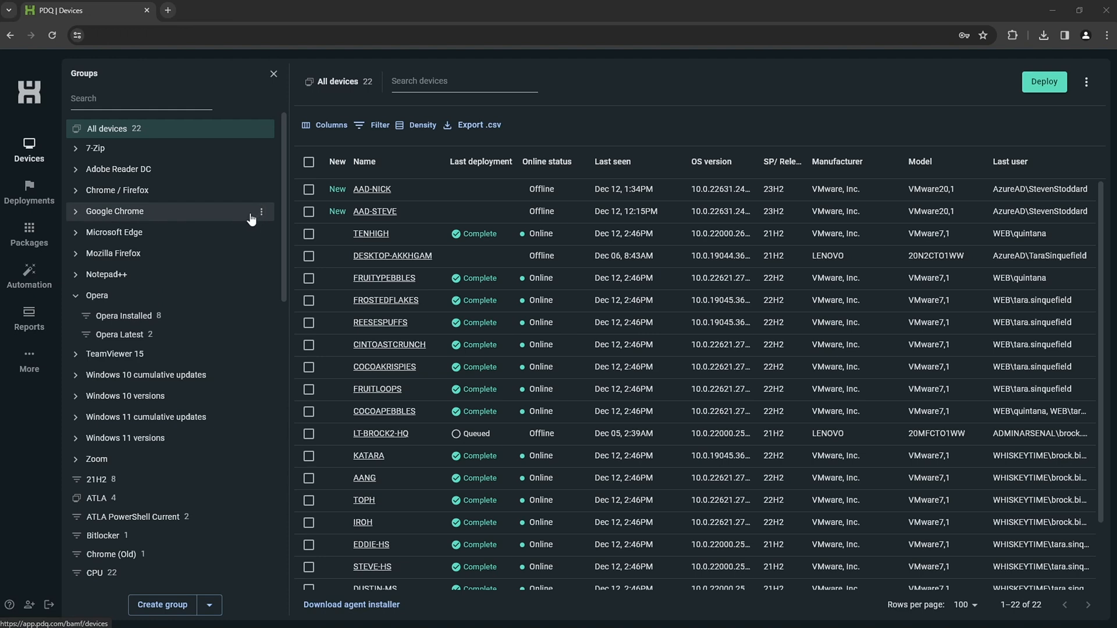
scroll("down", 3)
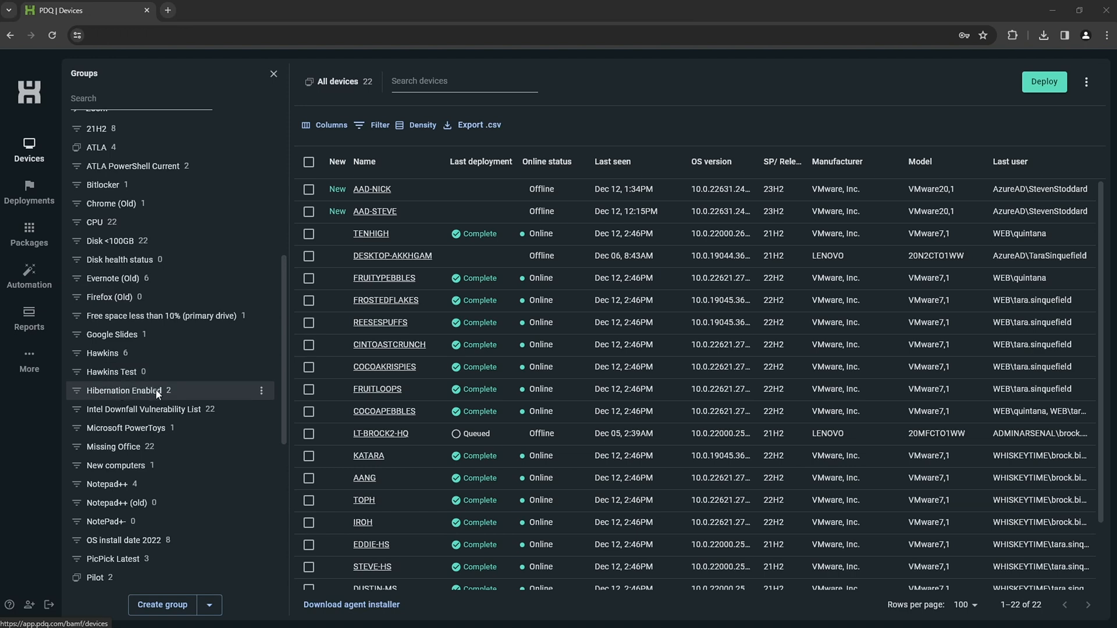
left_click(123, 391)
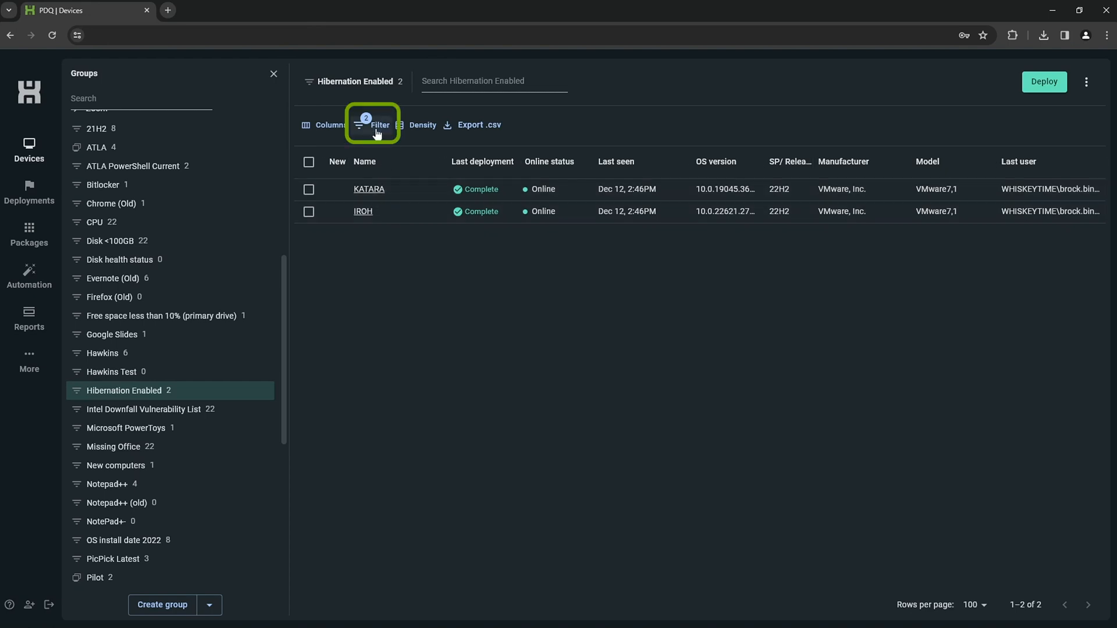
Preview devices whose value data does not contain 1 (14 devices), then return to All devices.
left_click(373, 125)
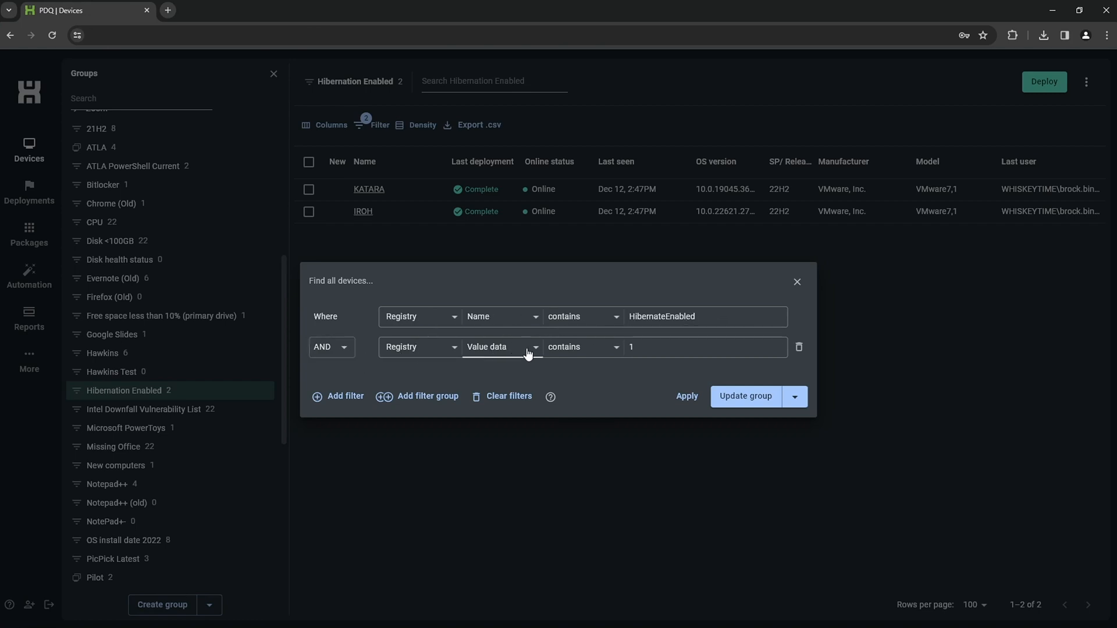
left_click(698, 347)
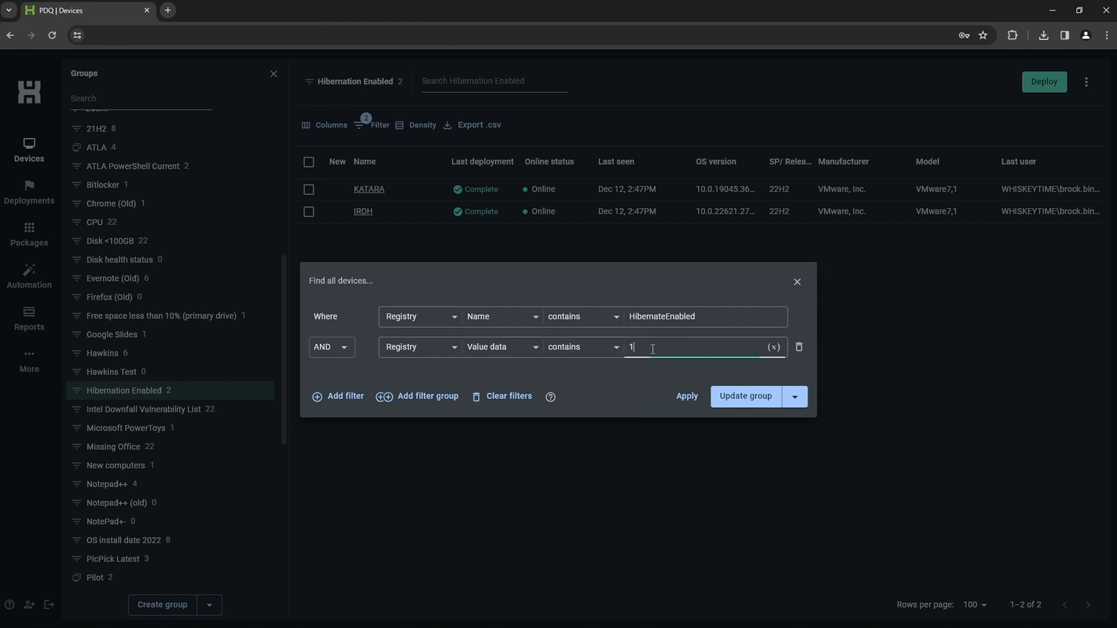
left_click(582, 347)
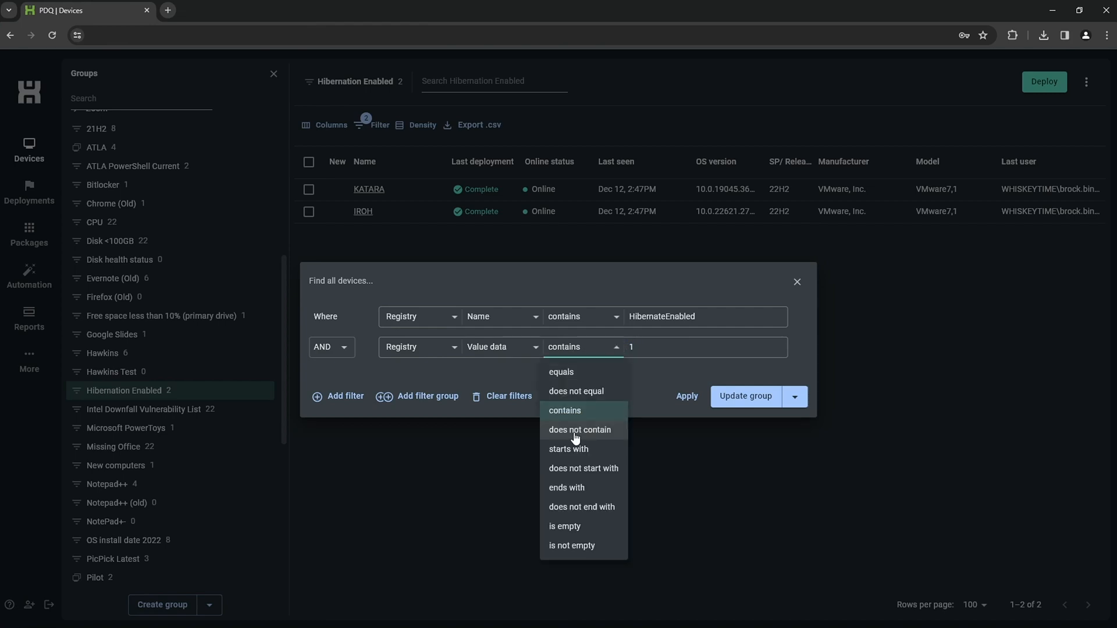
left_click(579, 431)
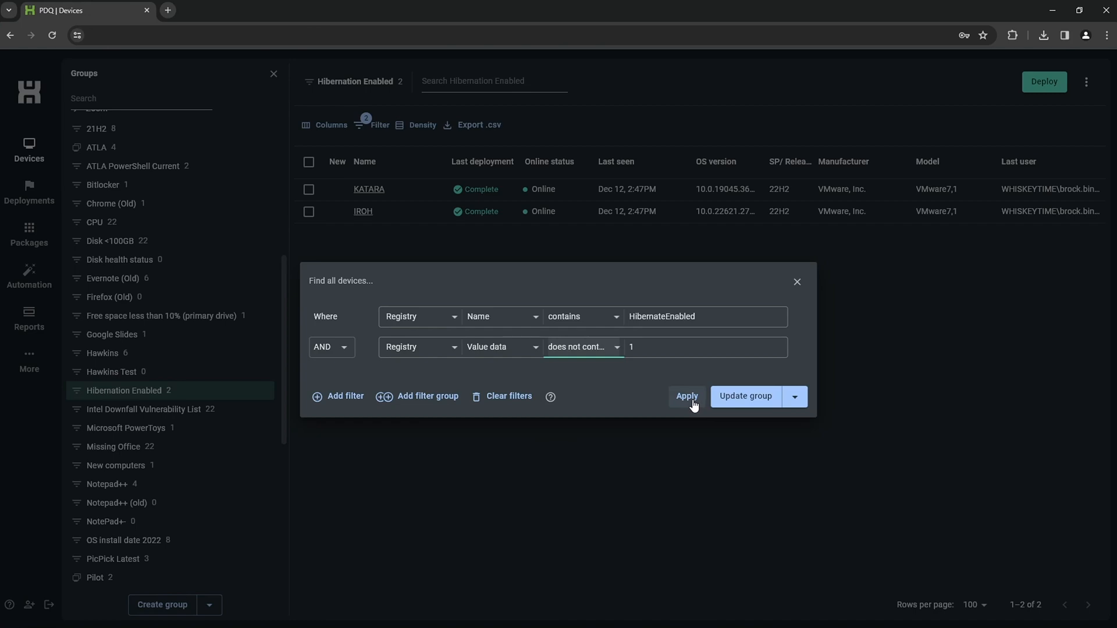
left_click(686, 395)
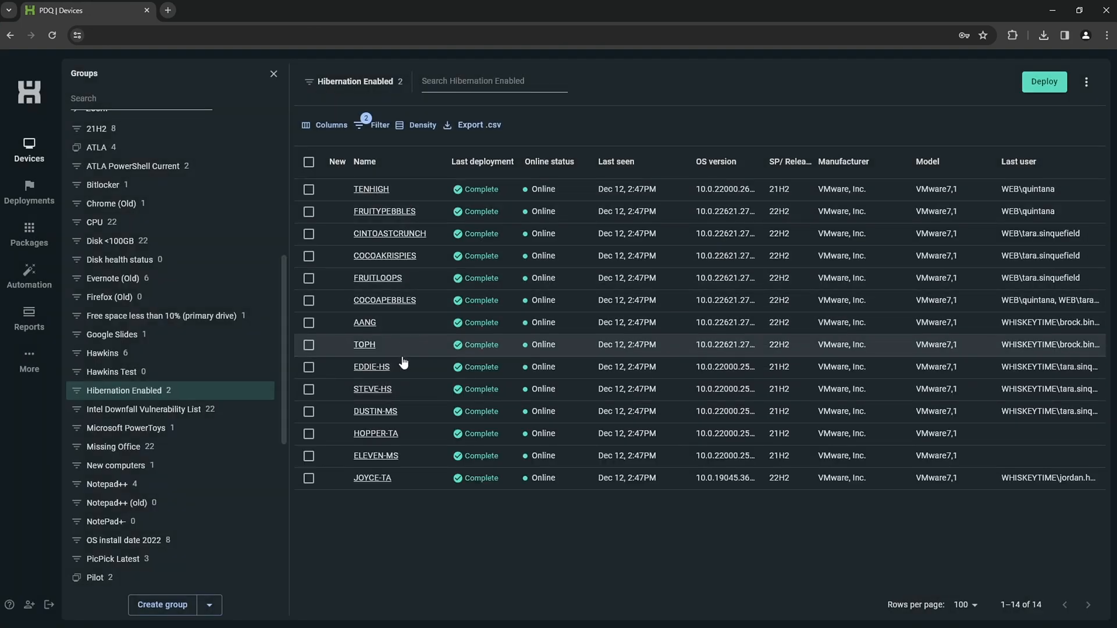
mouse_move(417, 492)
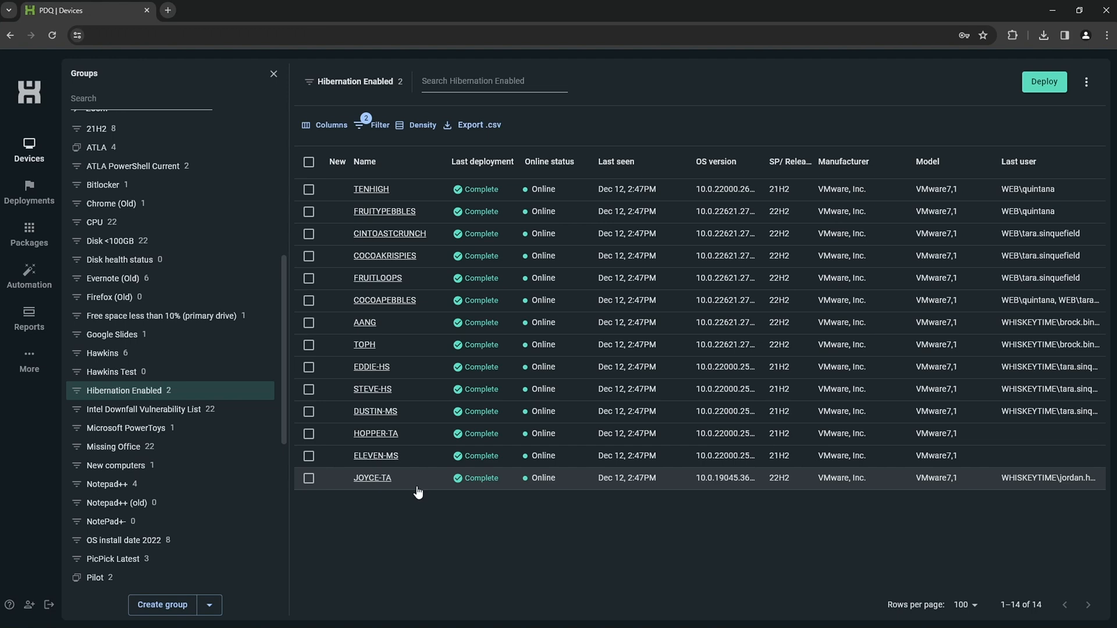
left_click(107, 128)
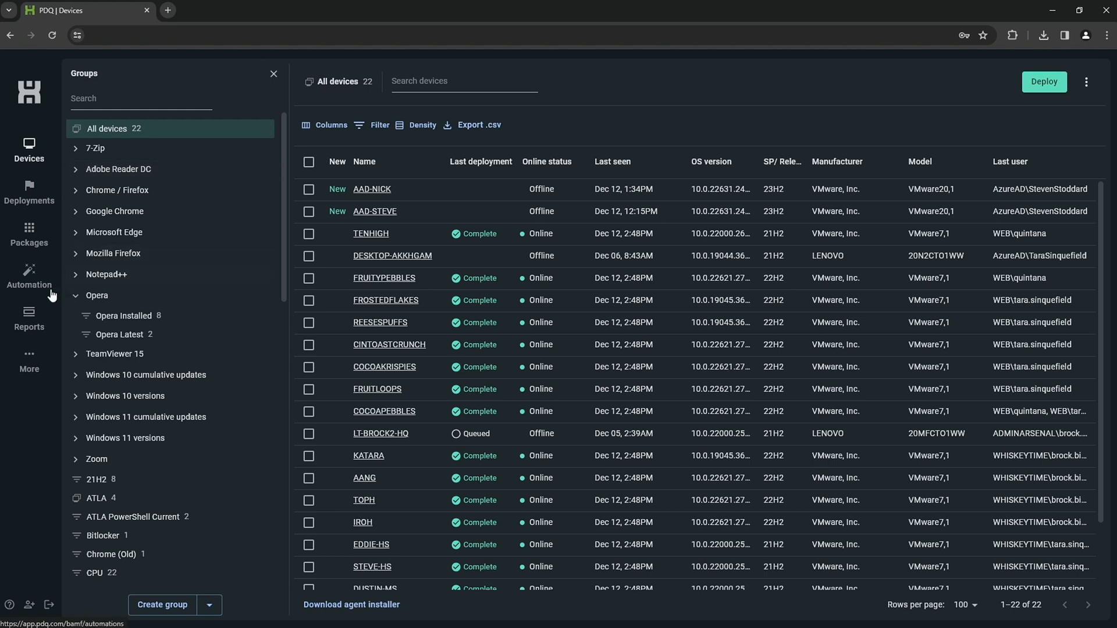
Open the Hibernation Enabled report for editing from the Reports list.
left_click(29, 317)
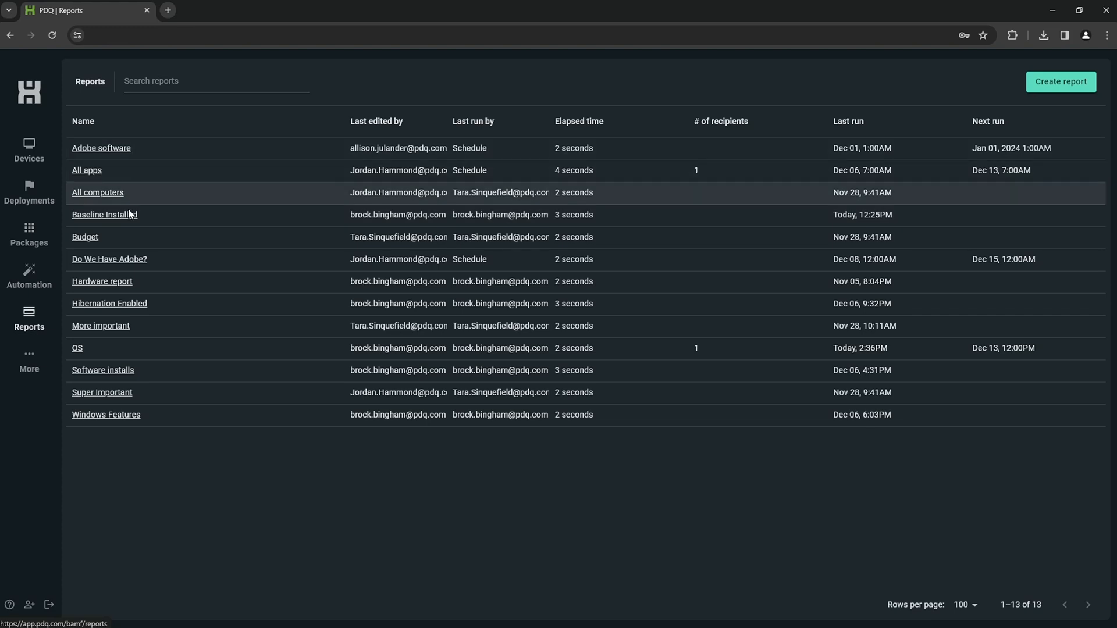
mouse_move(90, 310)
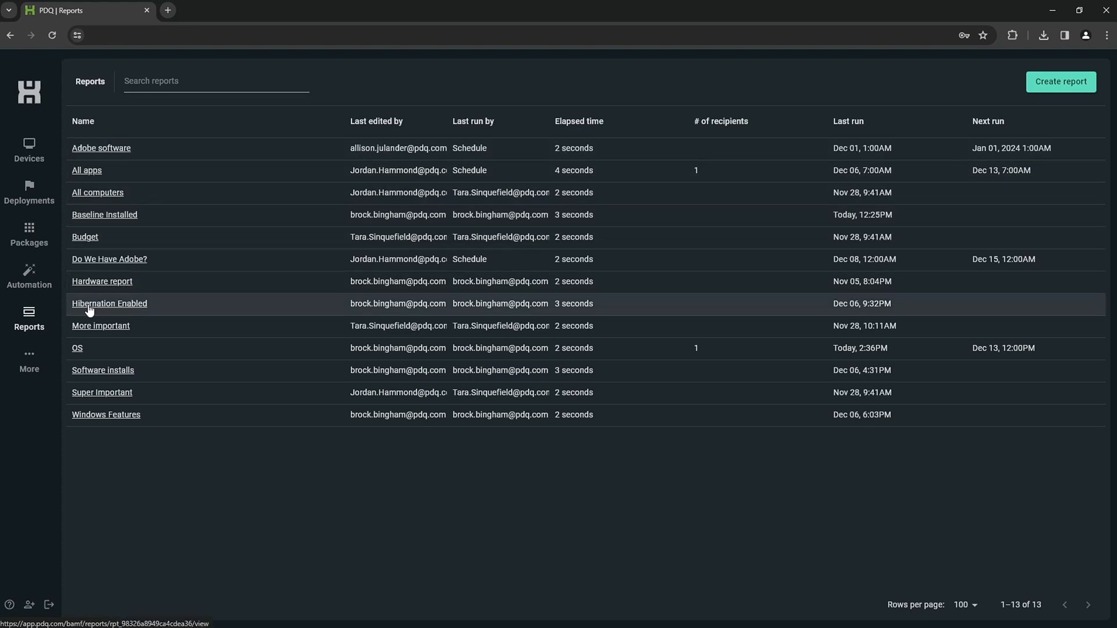
left_click(110, 304)
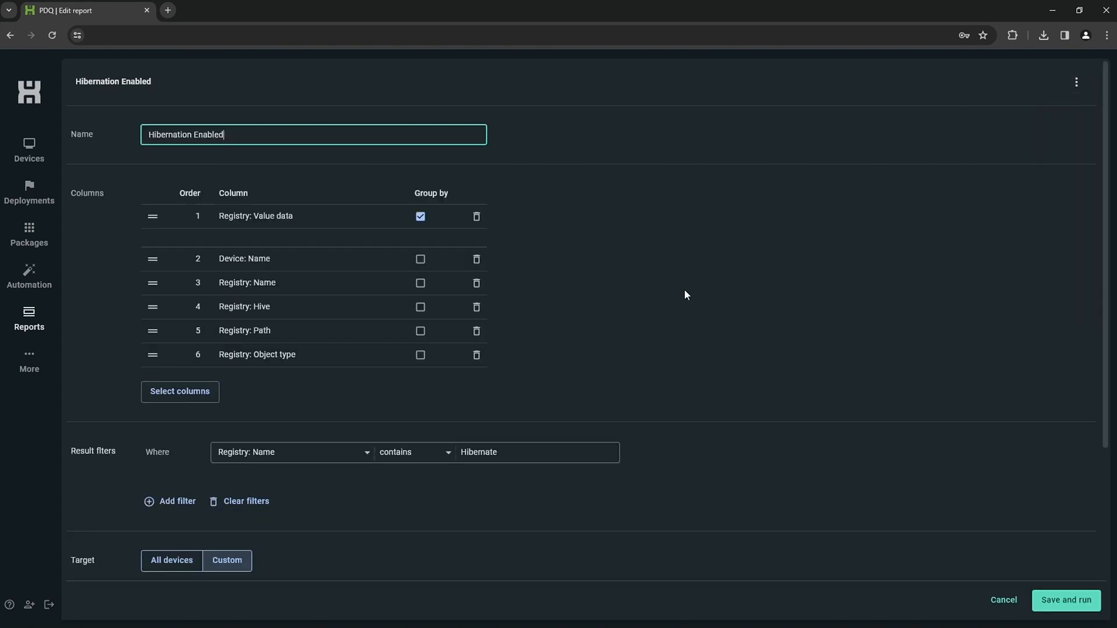
mouse_move(627, 250)
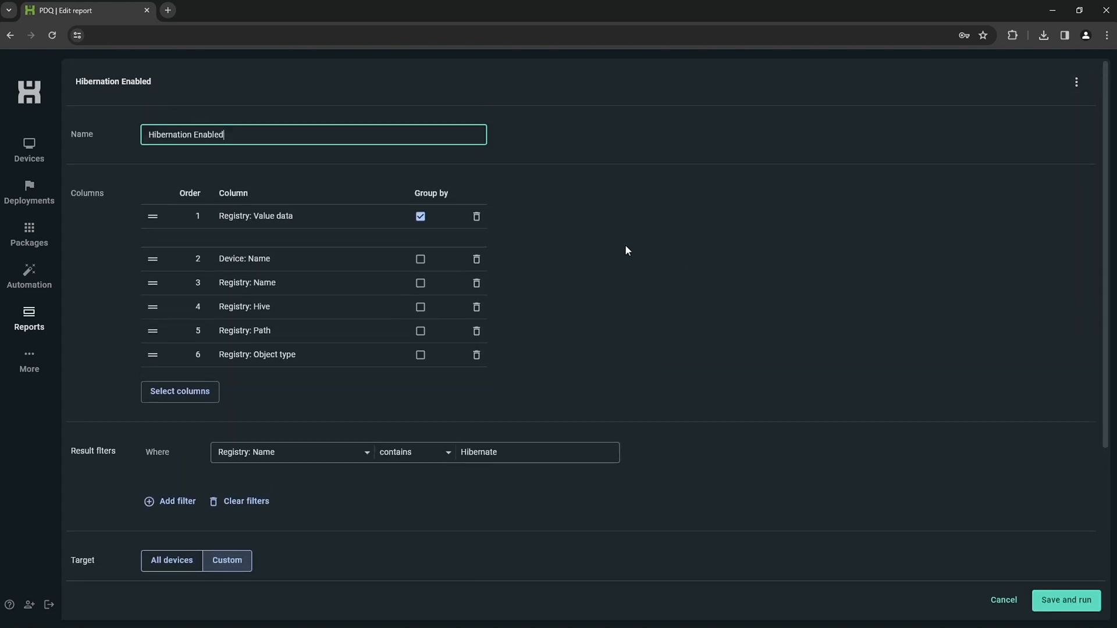
mouse_move(342, 227)
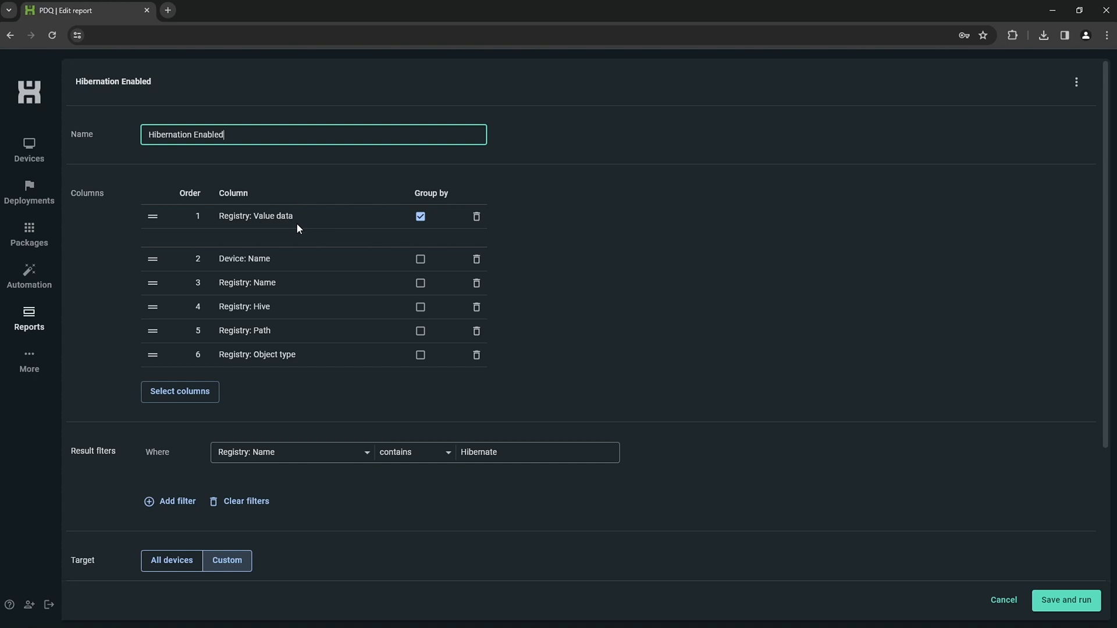
mouse_move(290, 270)
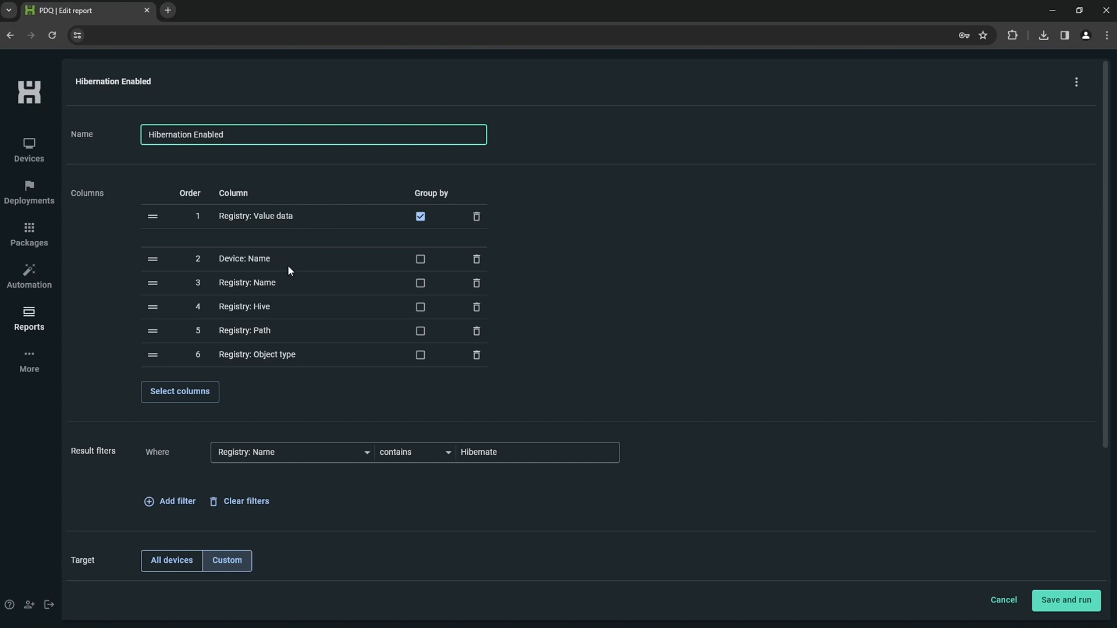
mouse_move(291, 335)
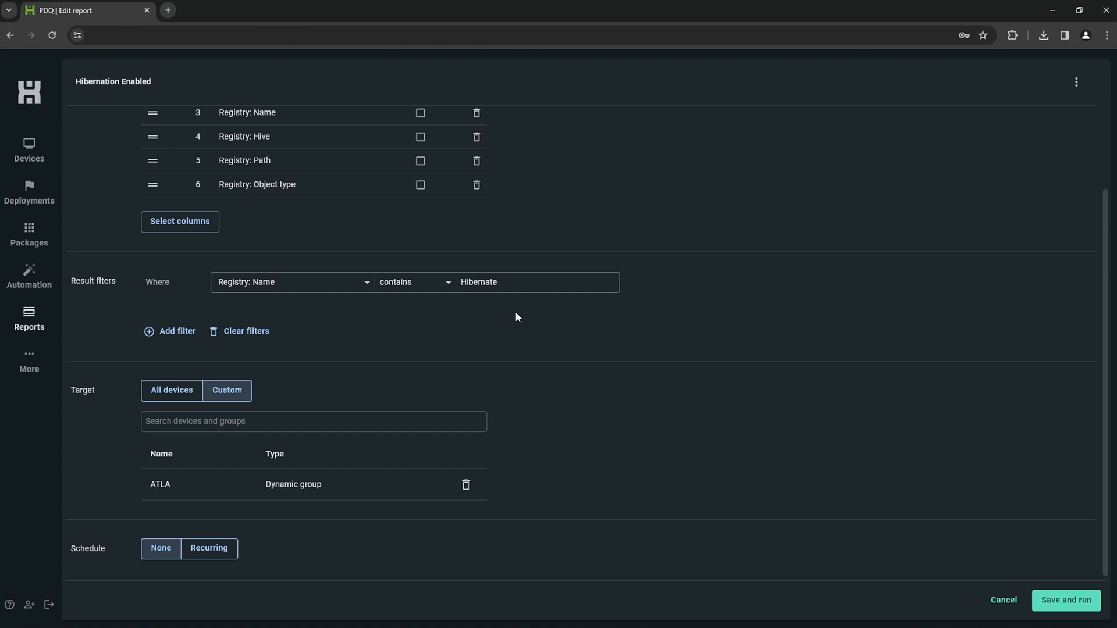
mouse_move(248, 475)
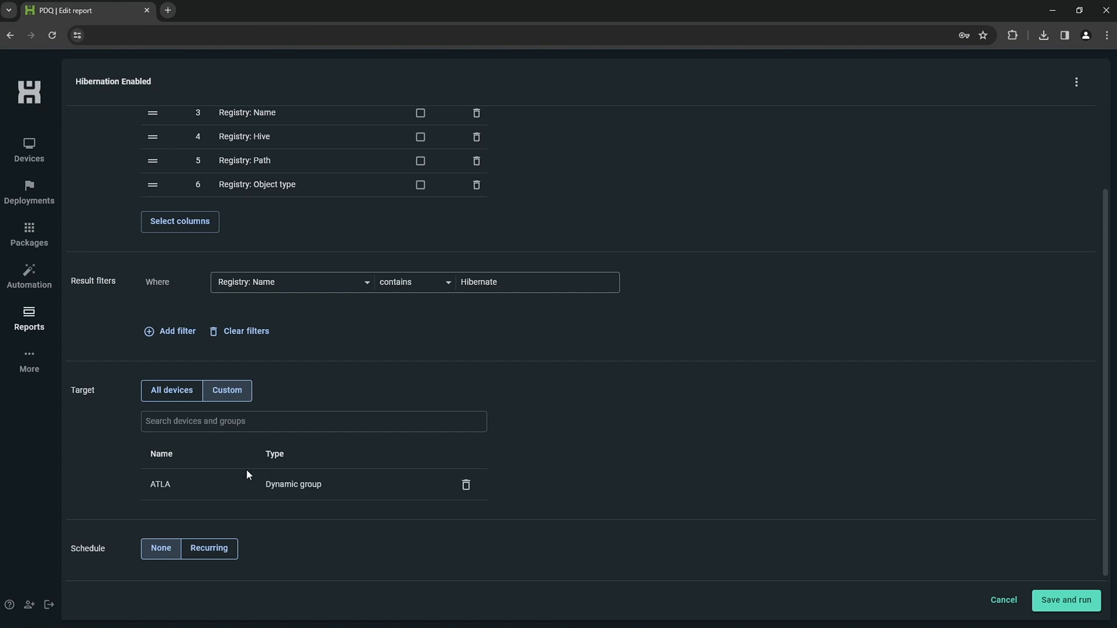
mouse_move(240, 483)
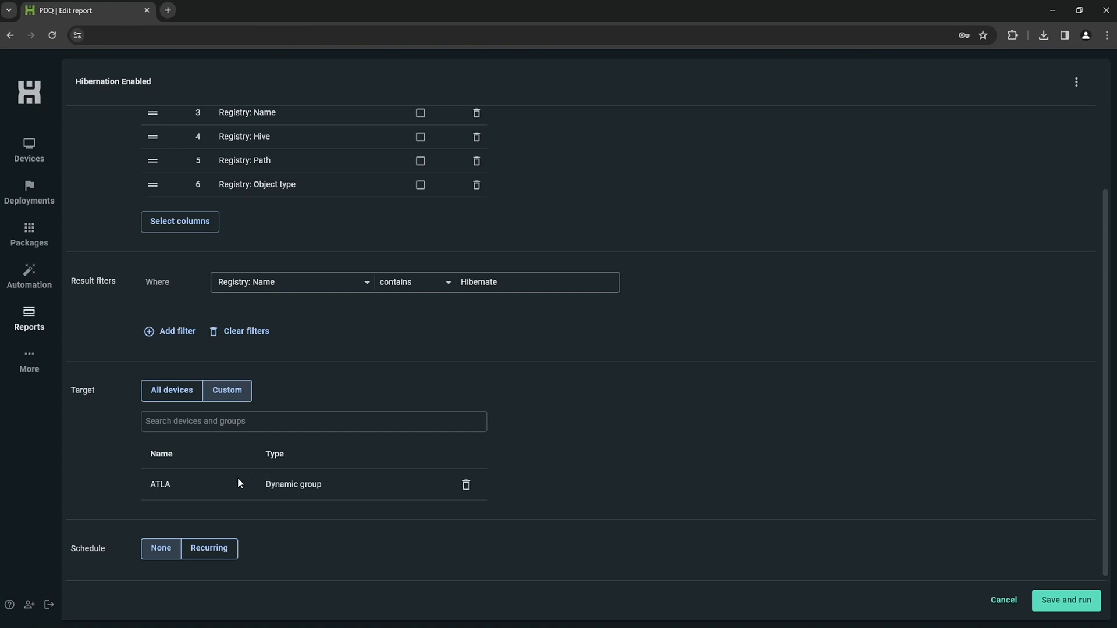
mouse_move(598, 463)
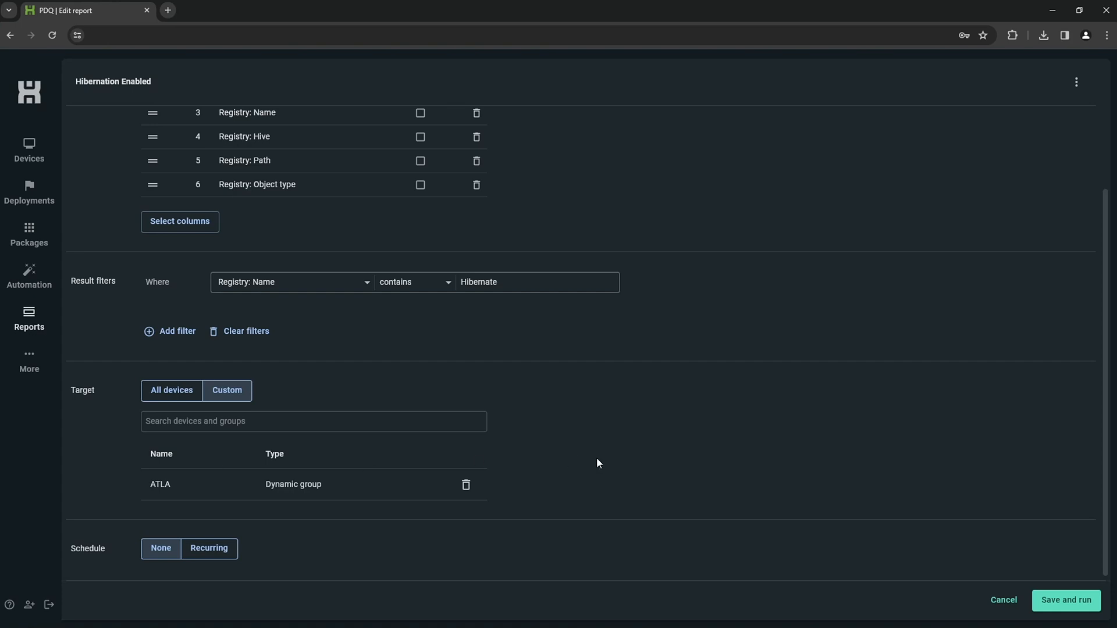
Save and run the Hibernation Enabled report, grouping devices by value 0 and 1.
left_click(1065, 600)
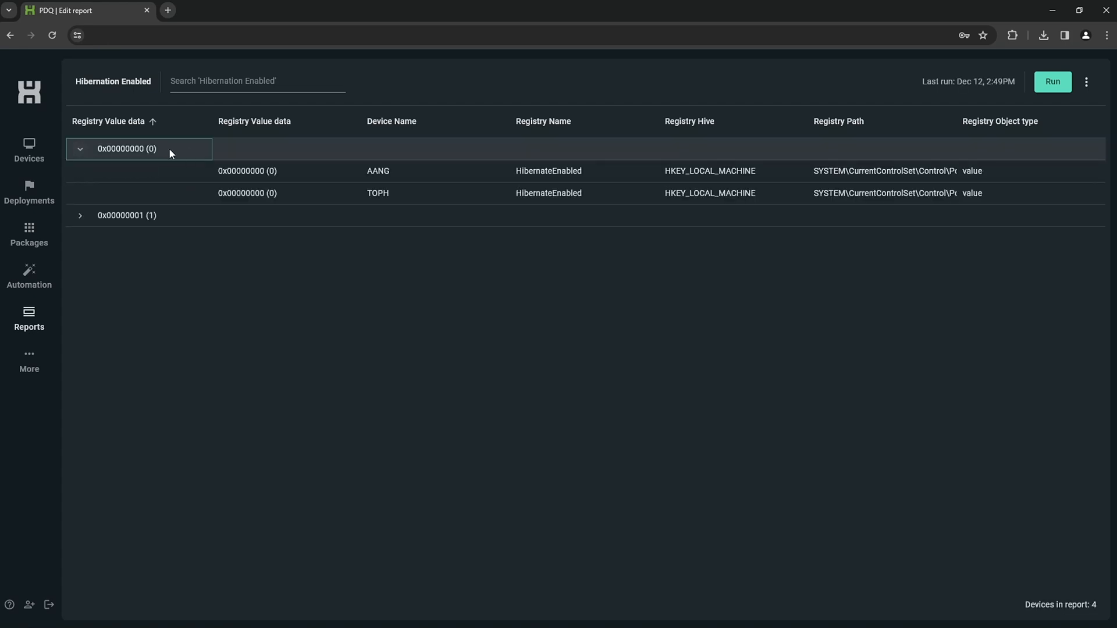
mouse_move(140, 228)
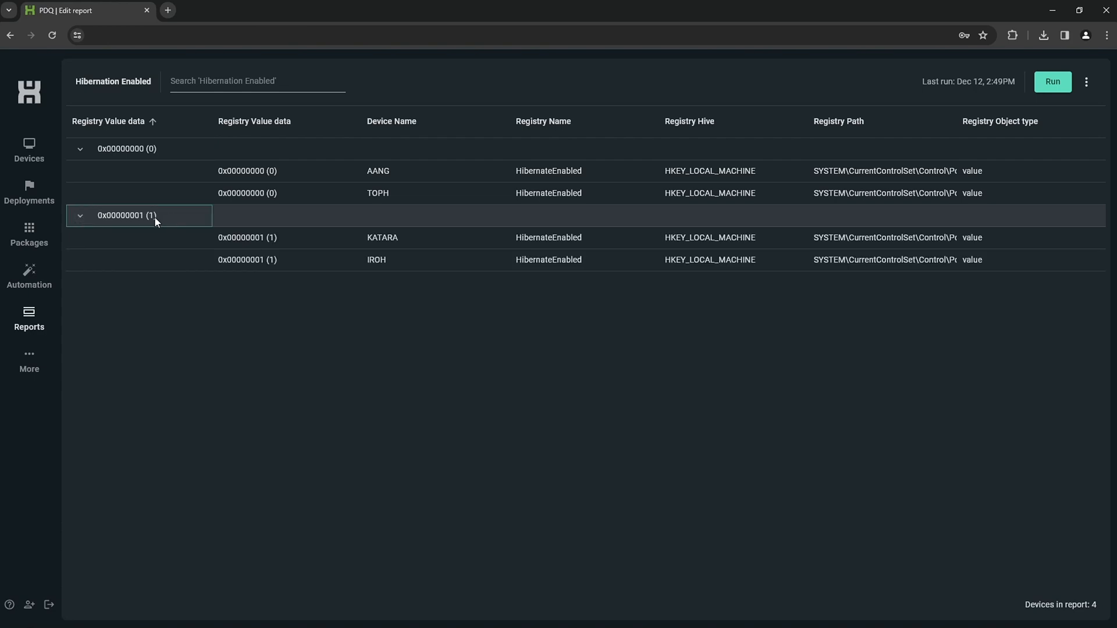
mouse_move(424, 240)
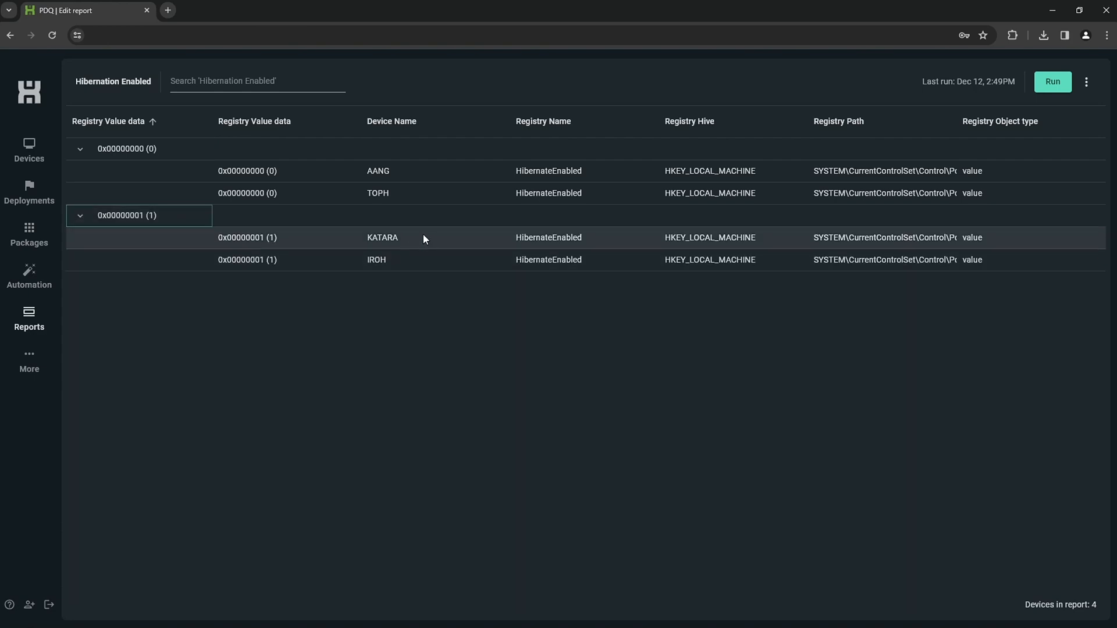
mouse_move(435, 262)
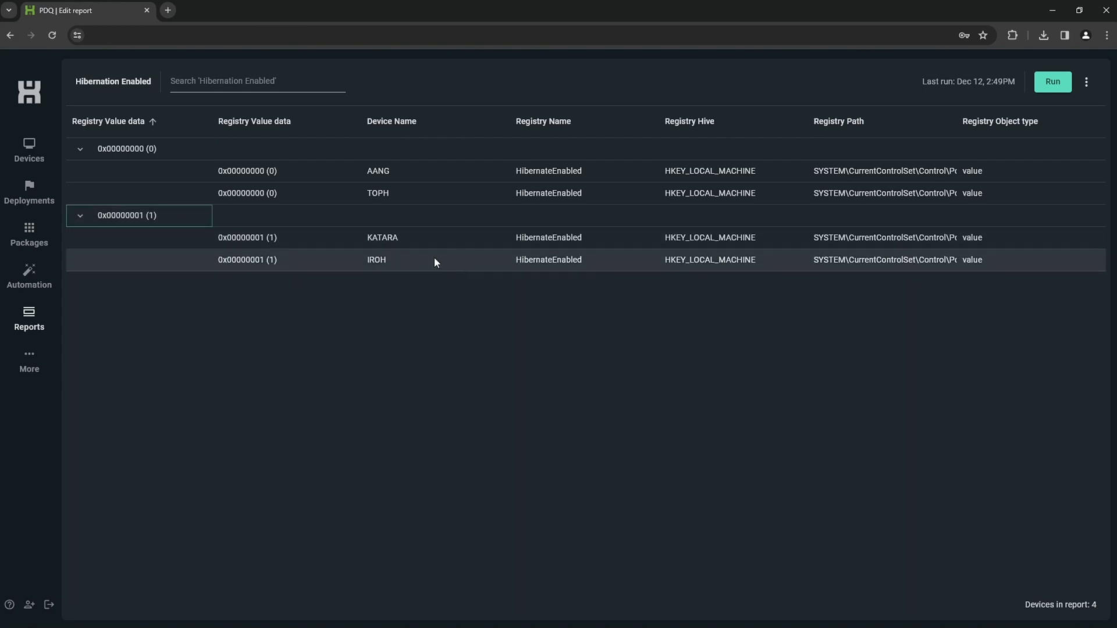